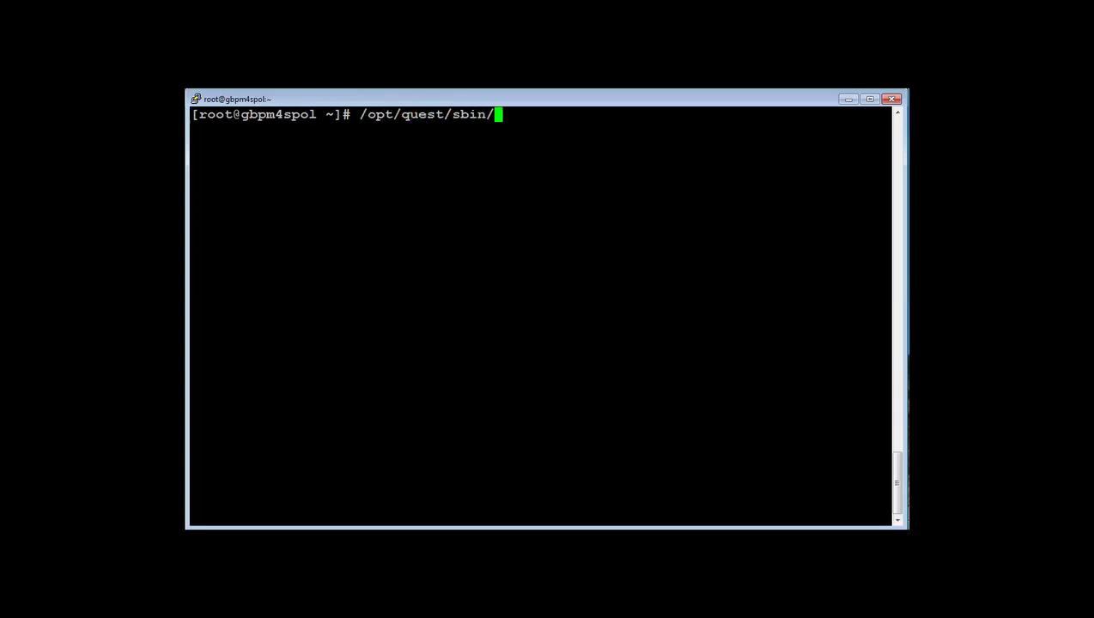
Run pmpolicy masterstatus to confirm production policy is at revision 1, unmodified
type("pmpolicy masterstatus")
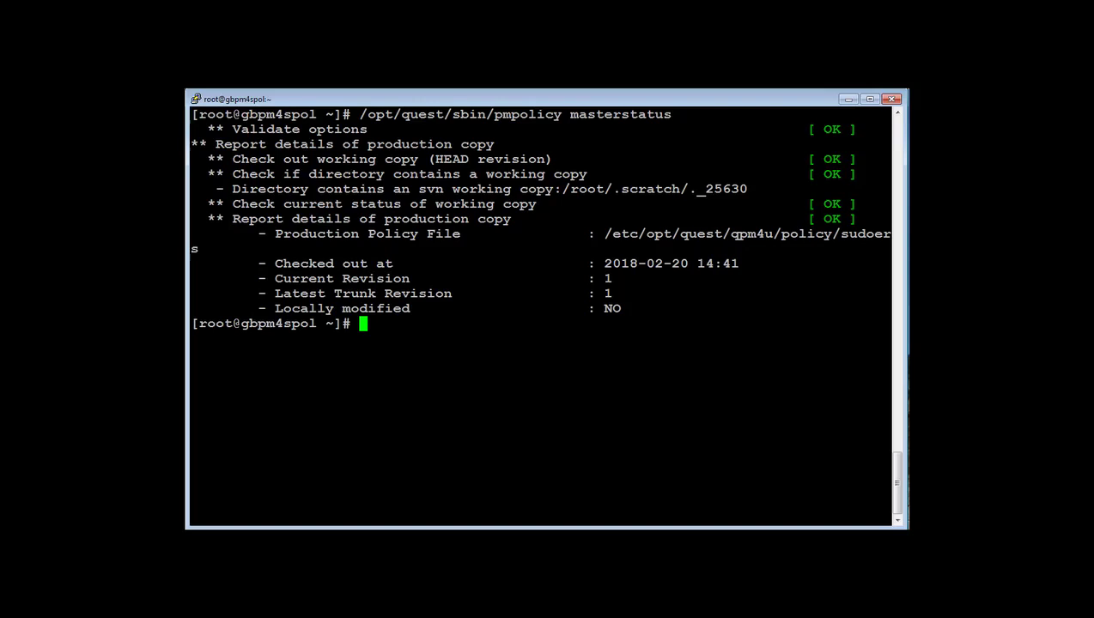
Run /opt/quest/sbin/pmpolicy log to show the single version 1 First import entry
type("/opt")
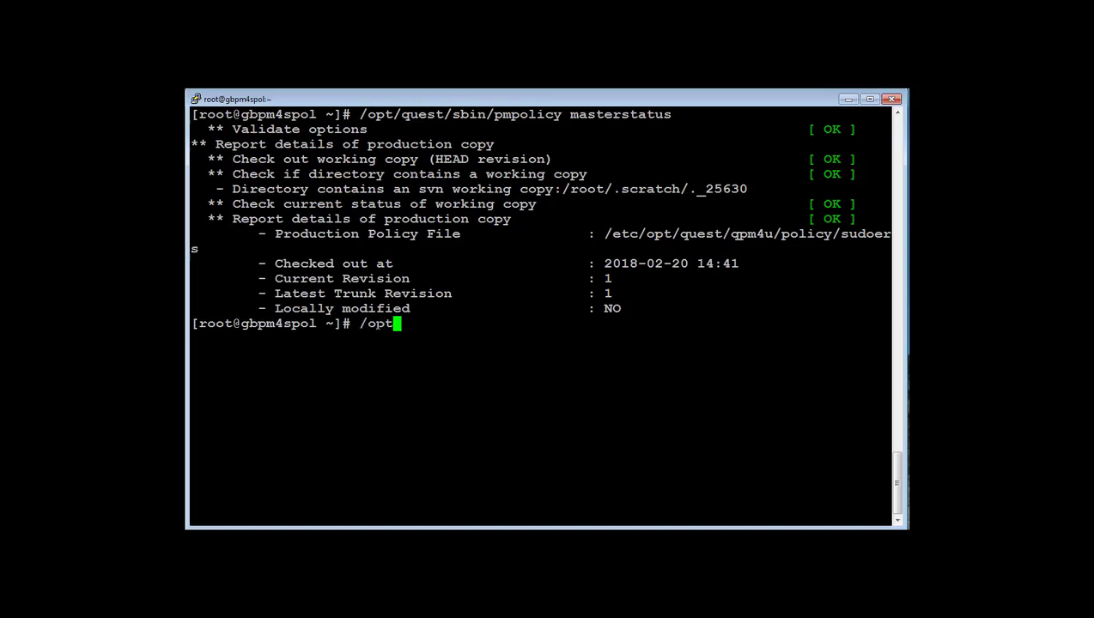
type("/quest/")
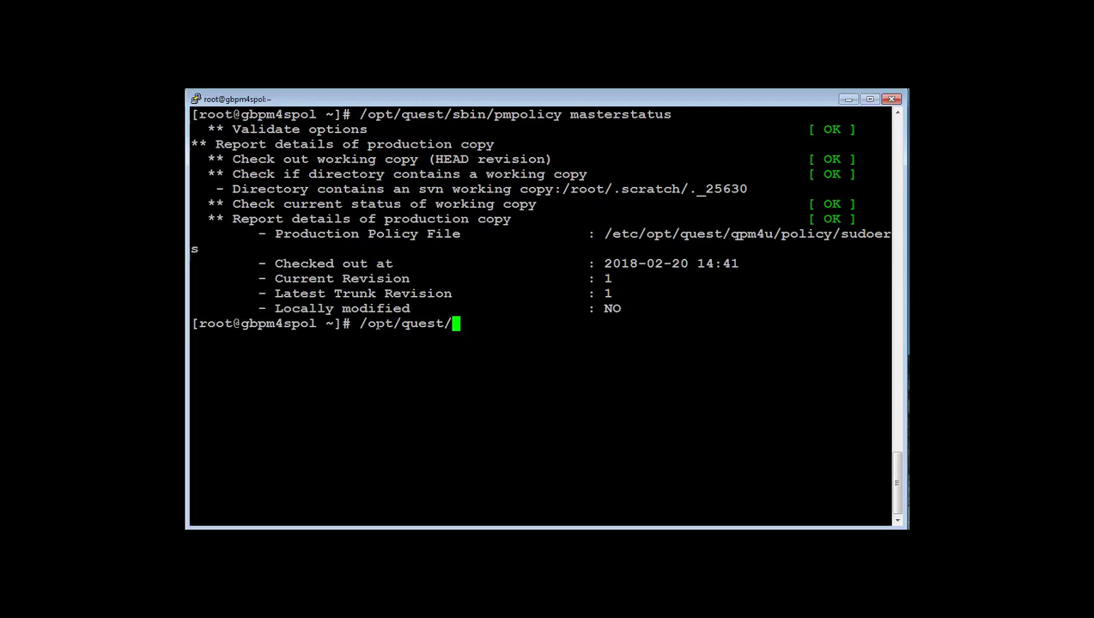
type("sbin/pmpolicy log")
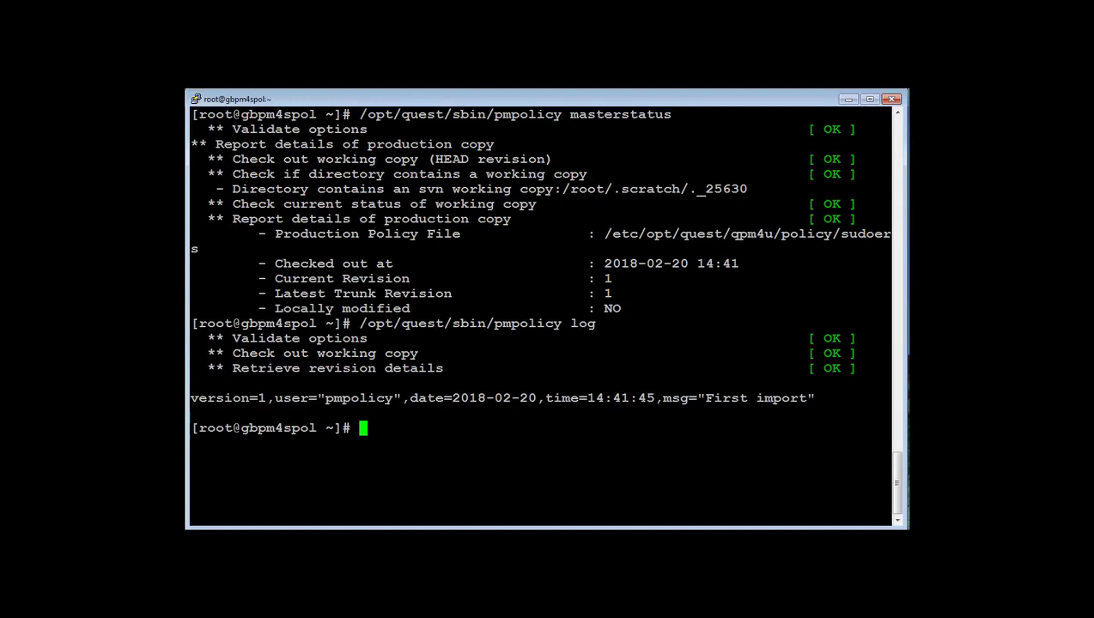
Run more /etc/opt/quest/qpm4u/policy/sudoers to view the production sudoers policy
type("more")
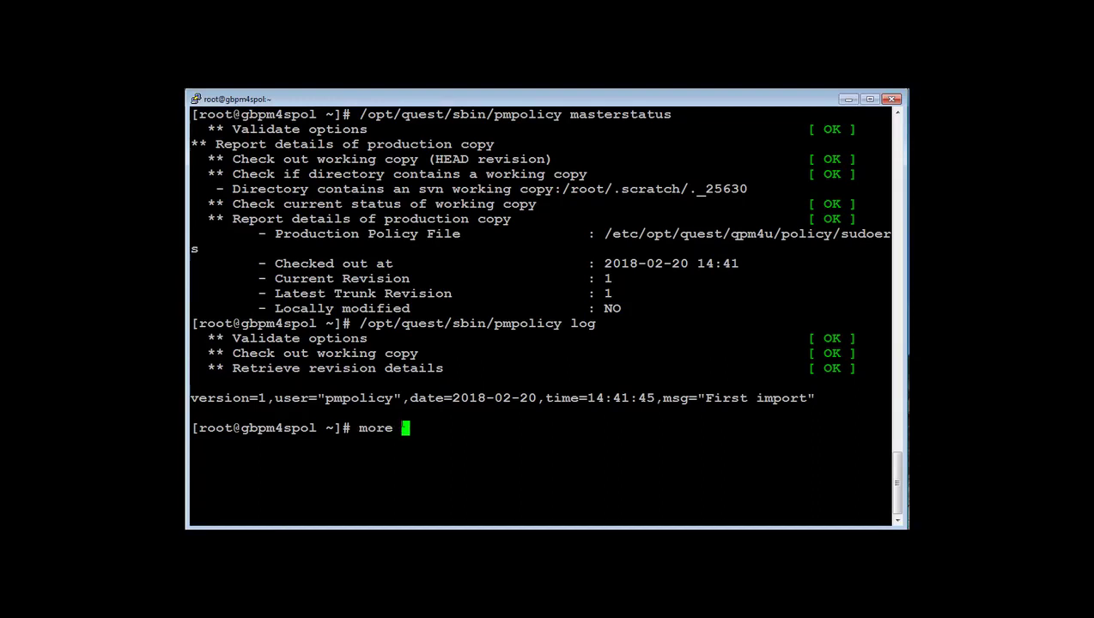
type("/etc")
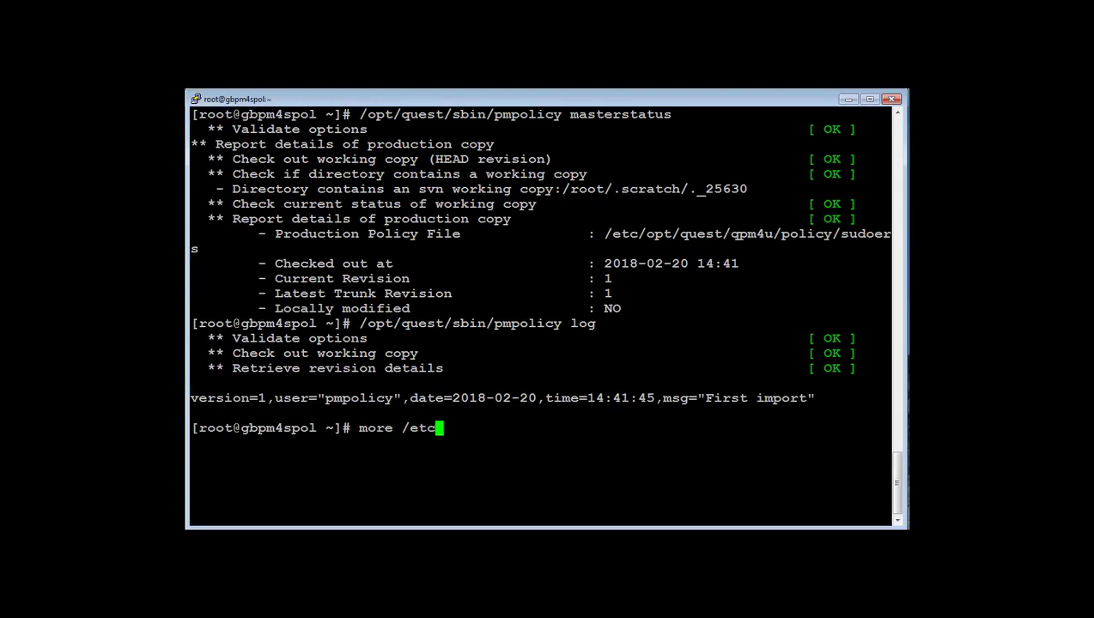
type("/opt")
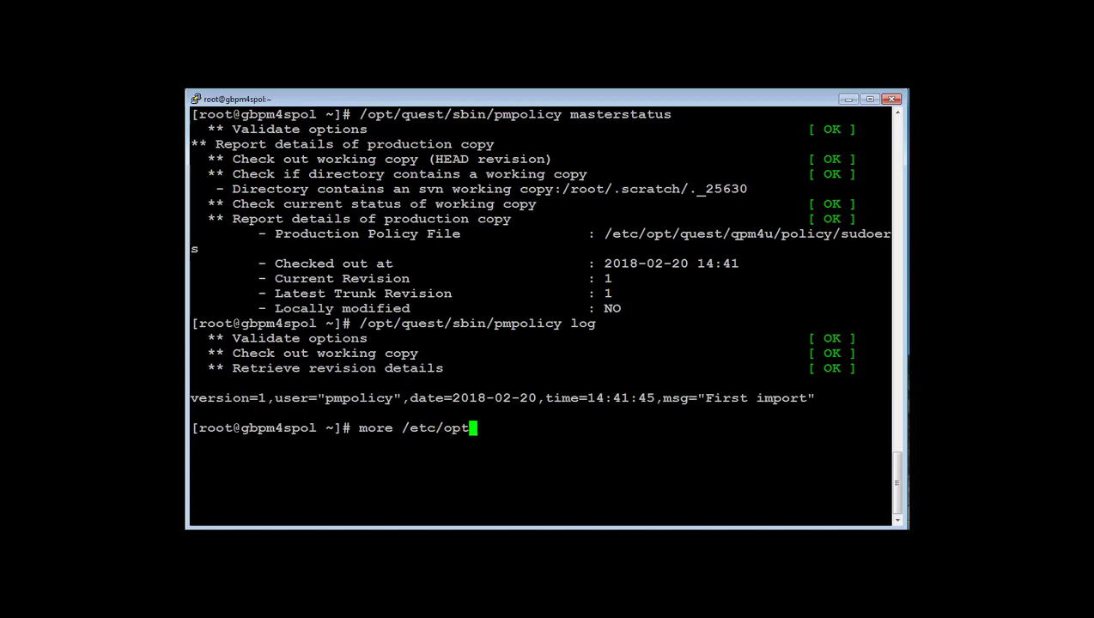
type("/")
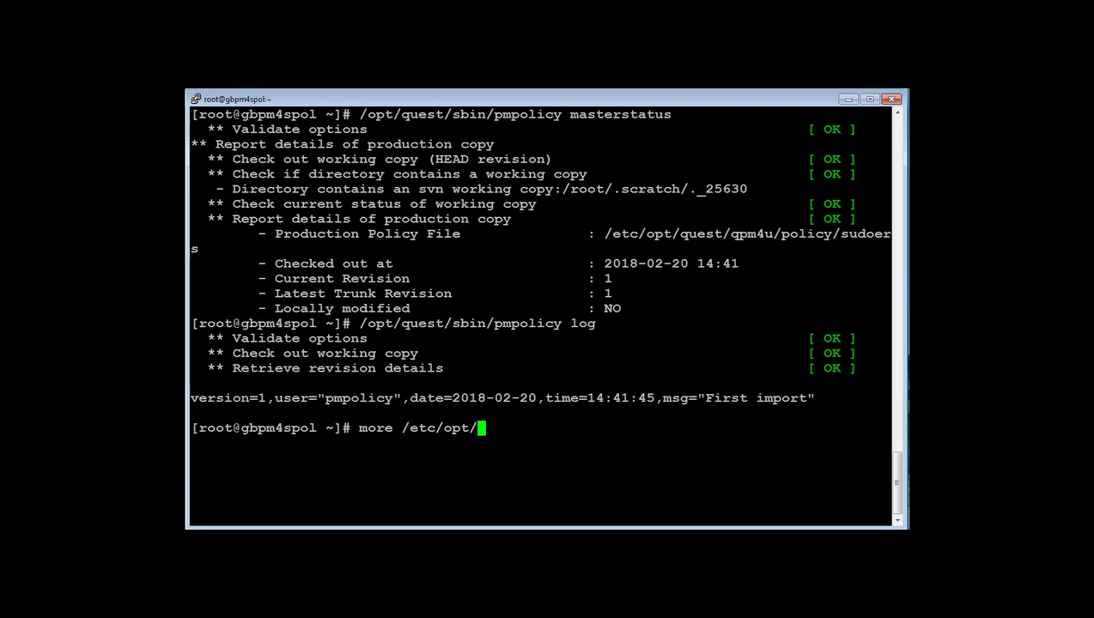
type("quest/qpm")
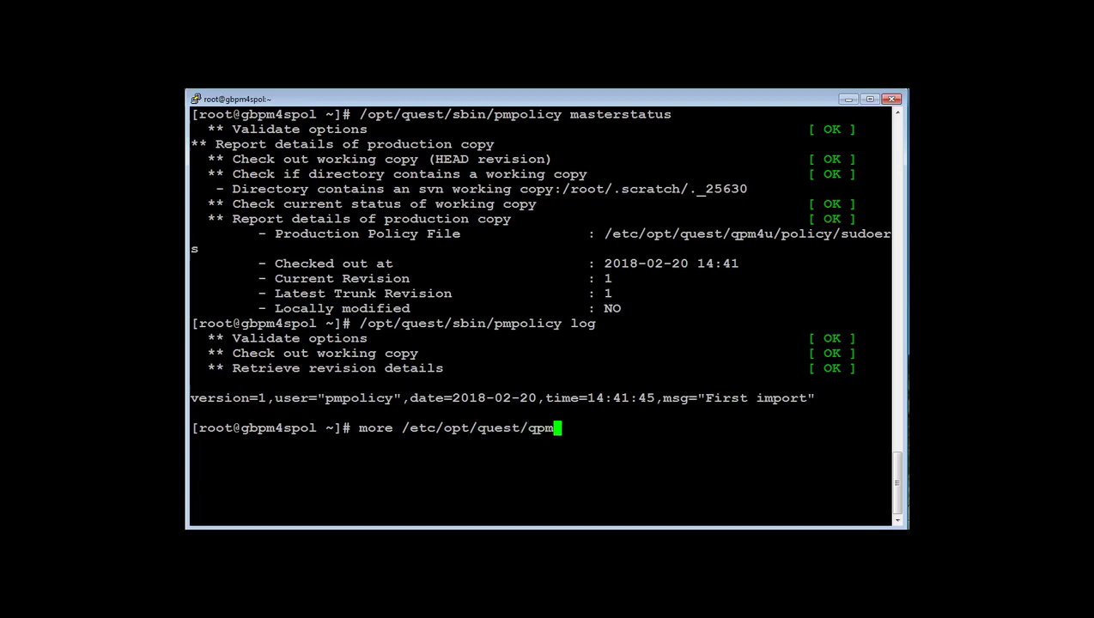
type("u")
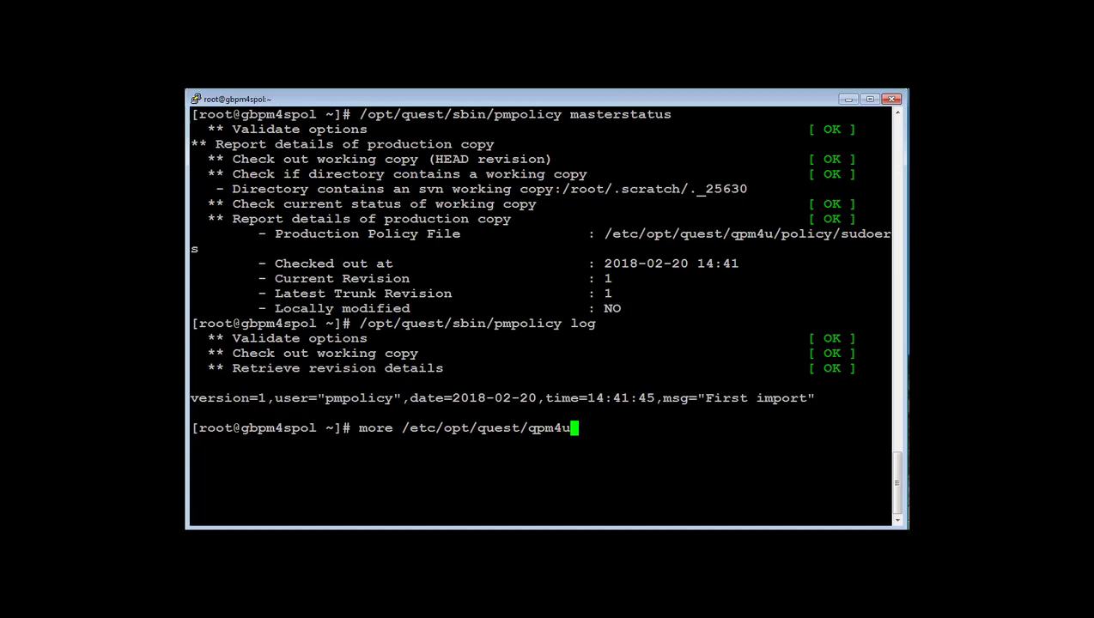
type("/po")
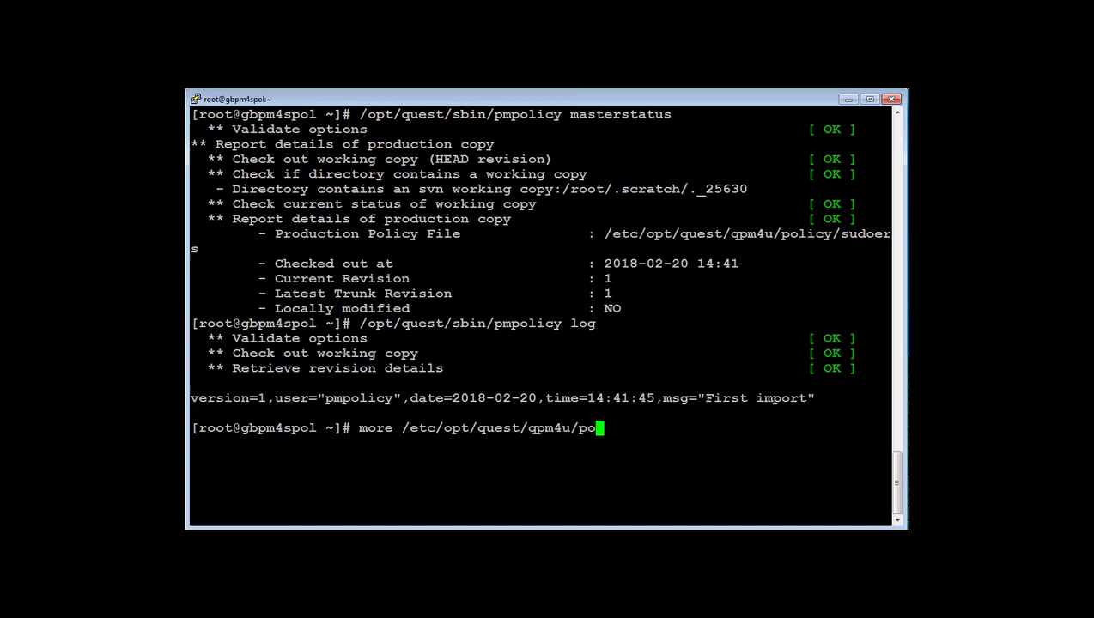
type("licy")
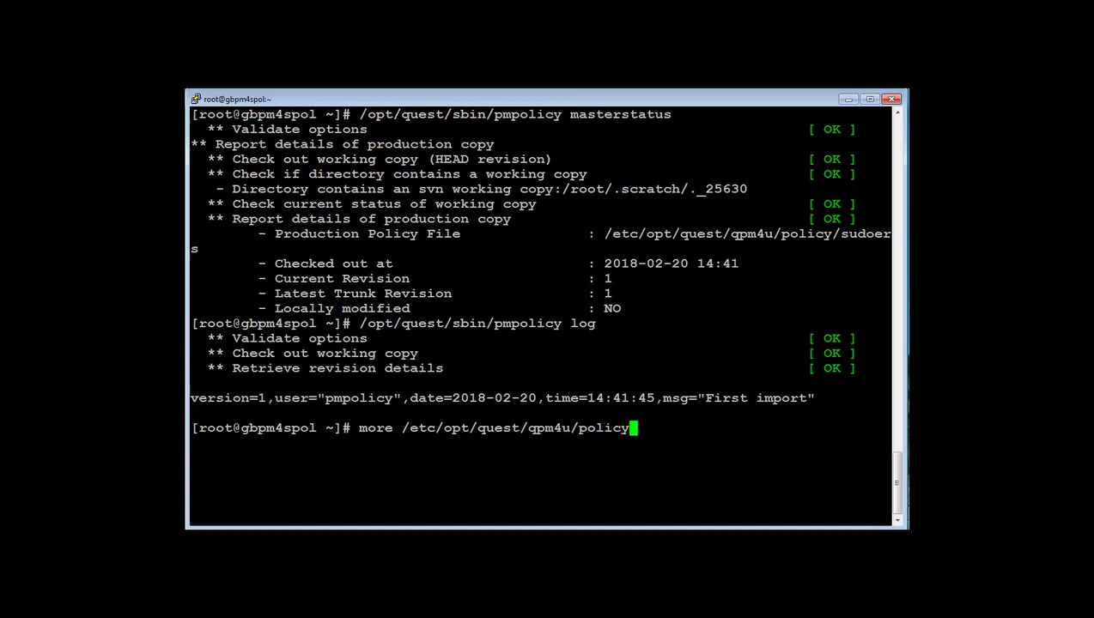
type("suo")
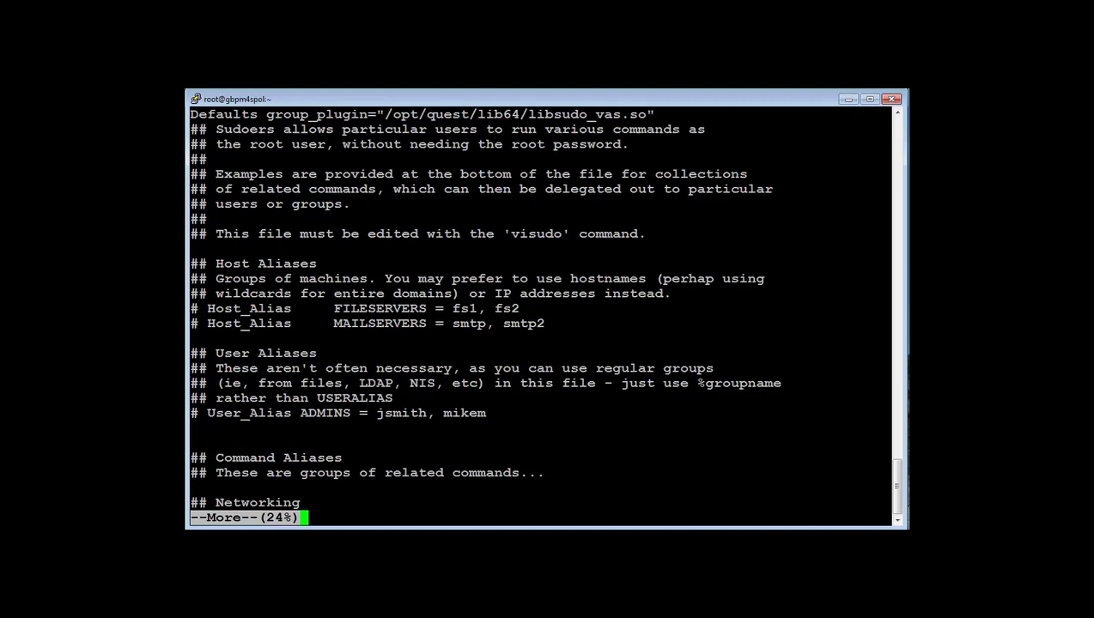
Page through the sudoers file down to the VGP Sudoers Section End
key("space")
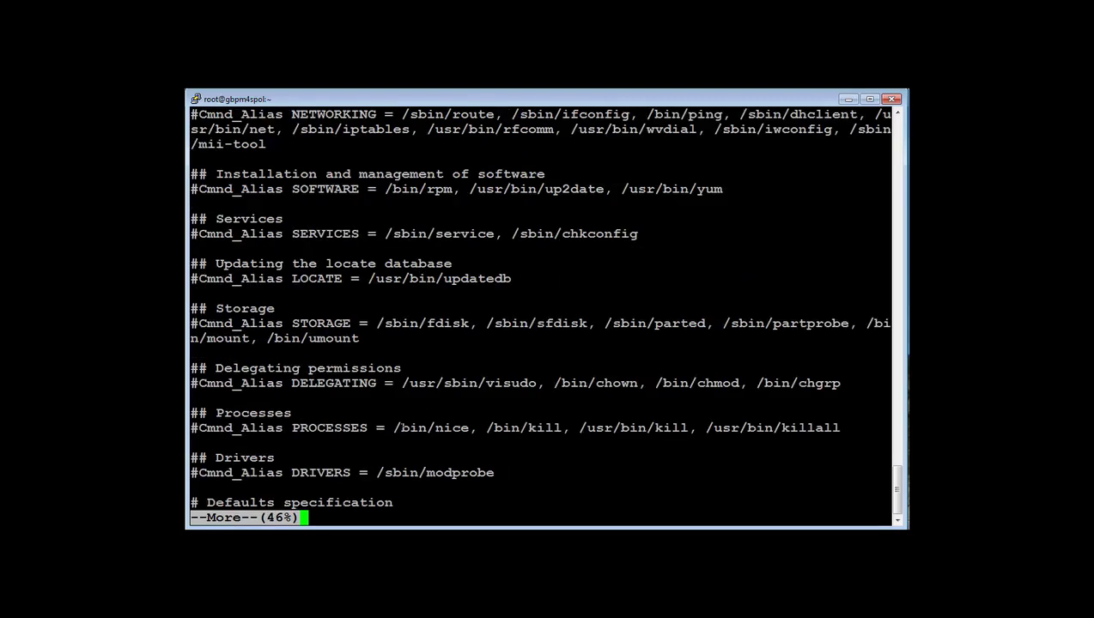
key("space")
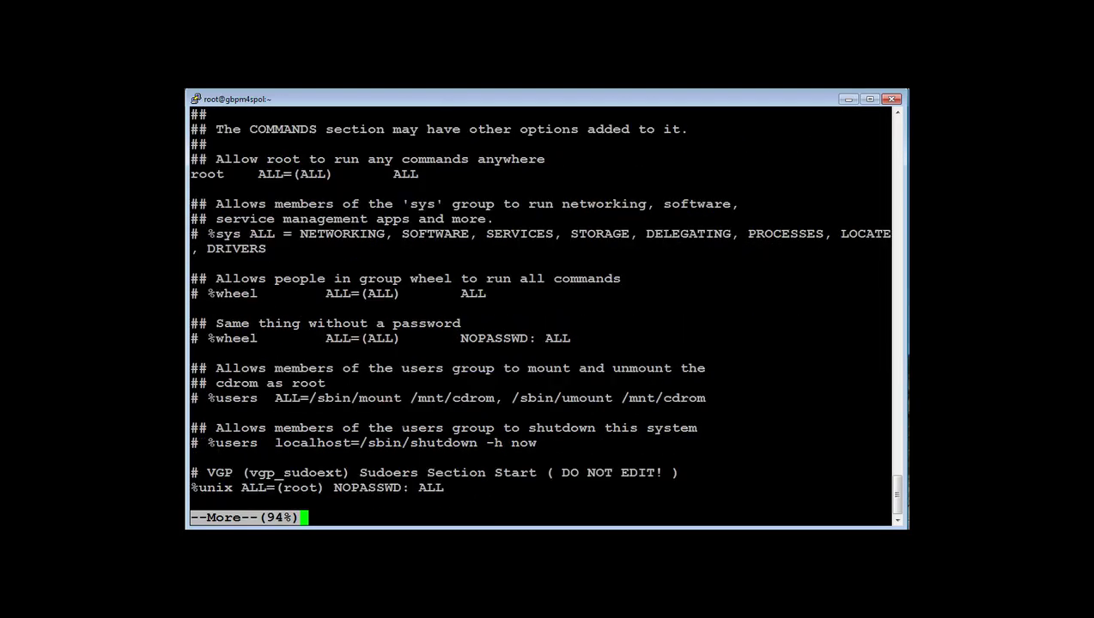
key("space")
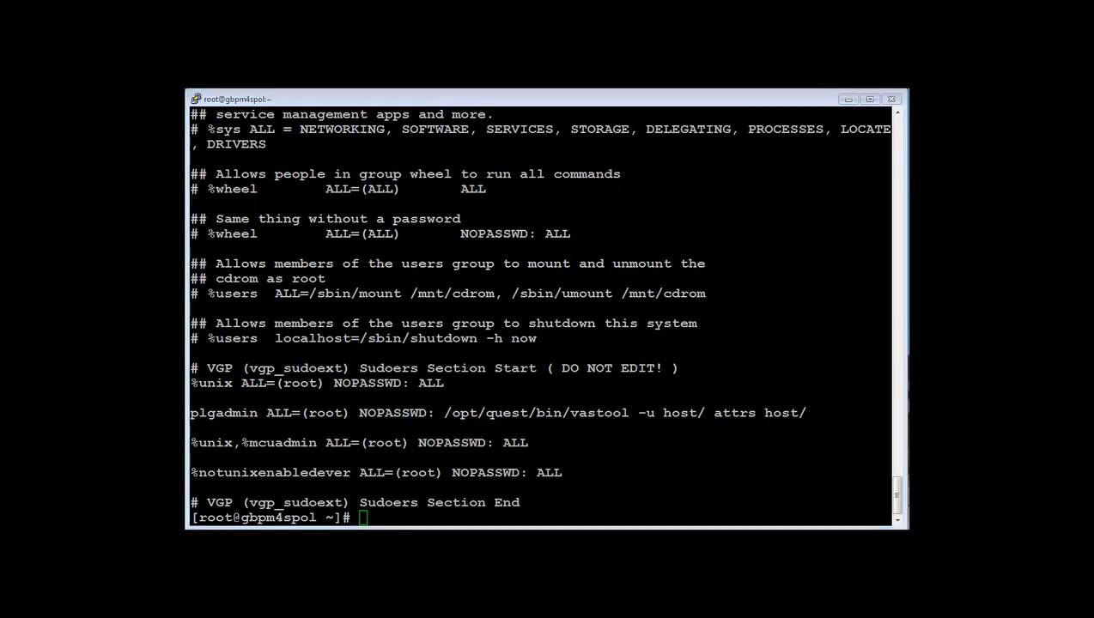
type("va")
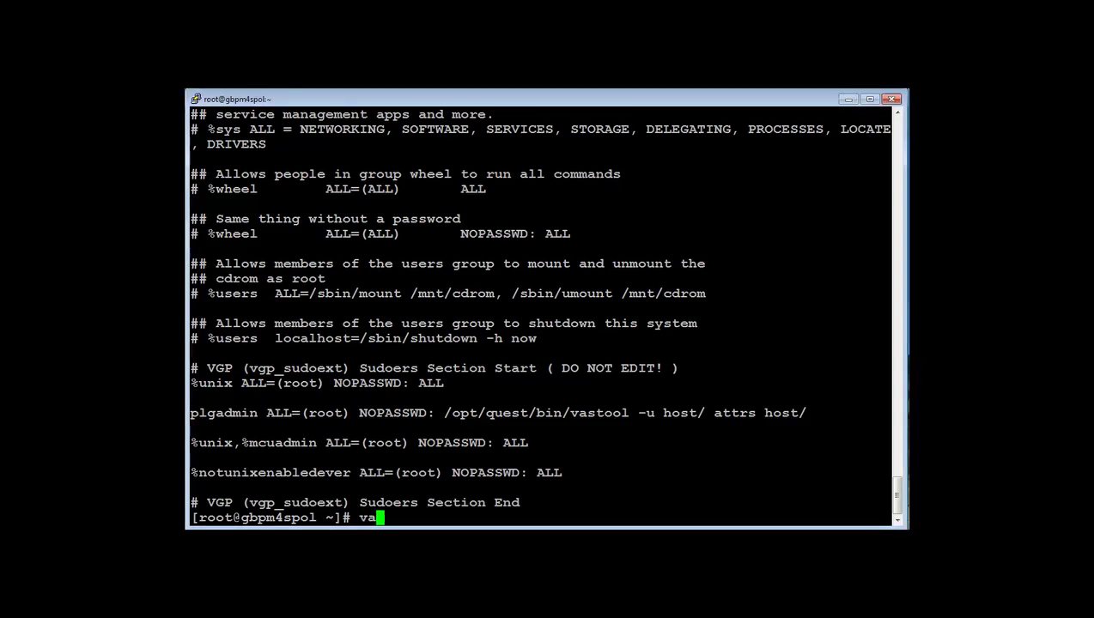
type("stool list")
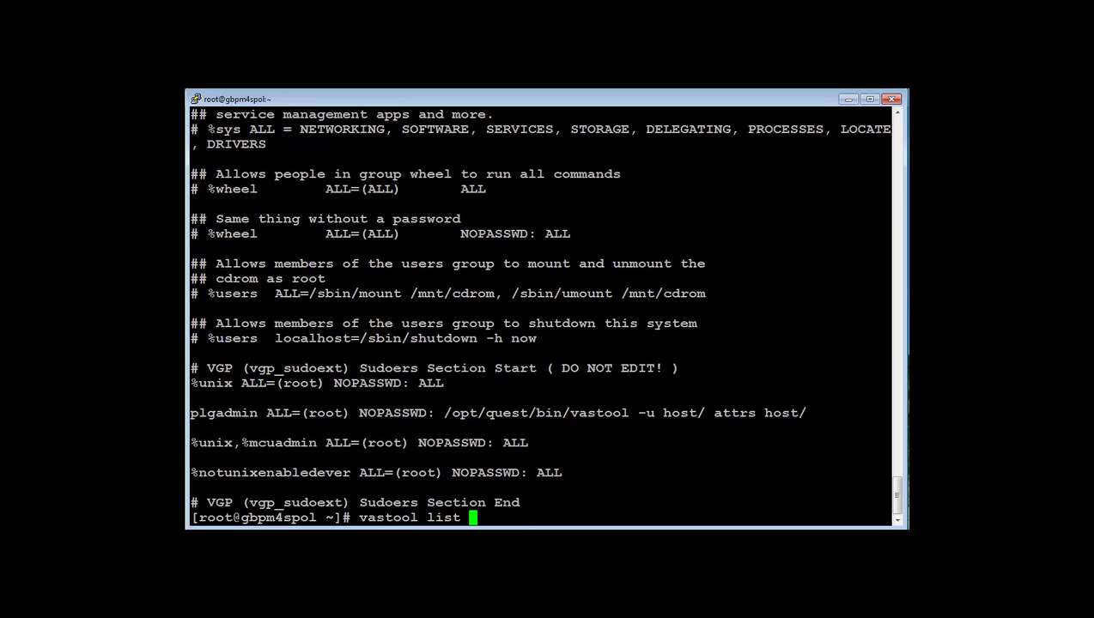
type("user gboudreau")
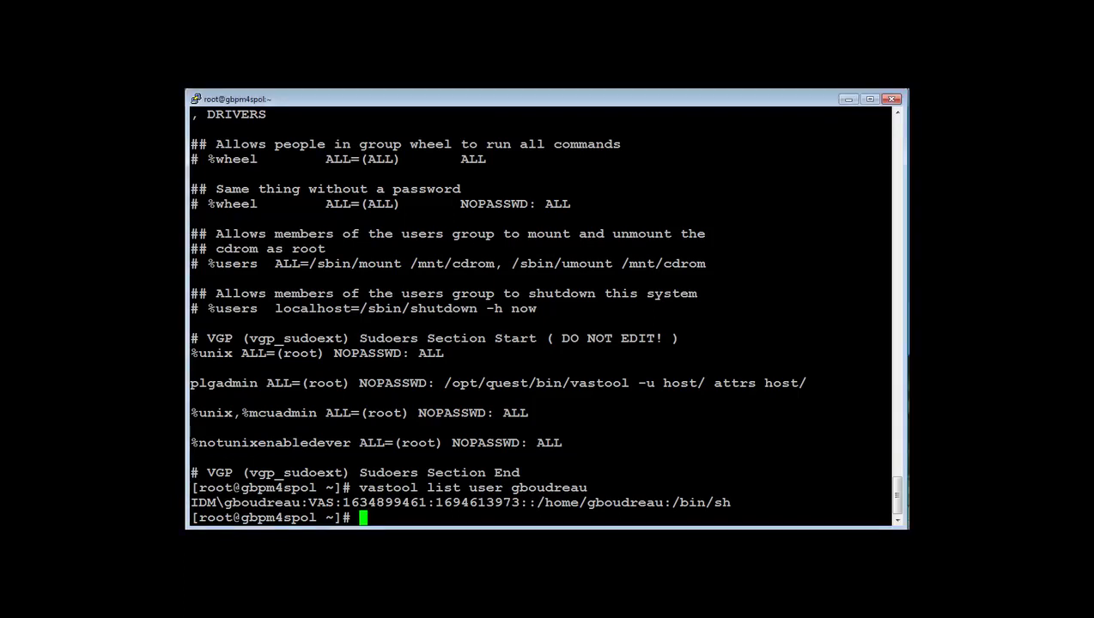
Run /opt/quest/sbin/pmpolicy edit to open the sudoers policy for editing
type("/")
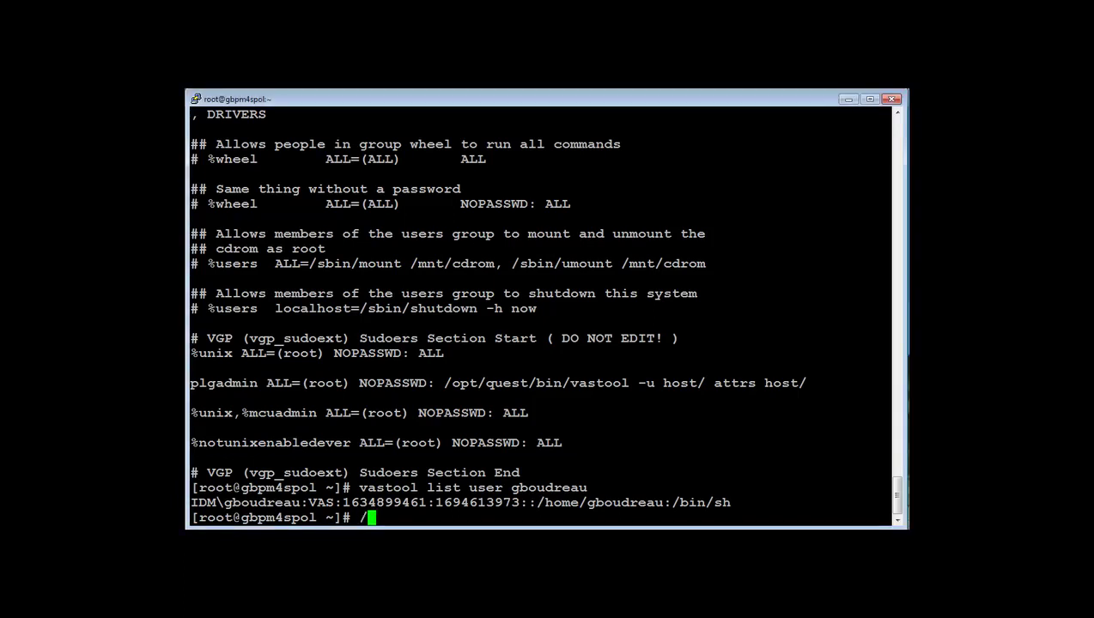
type("opt")
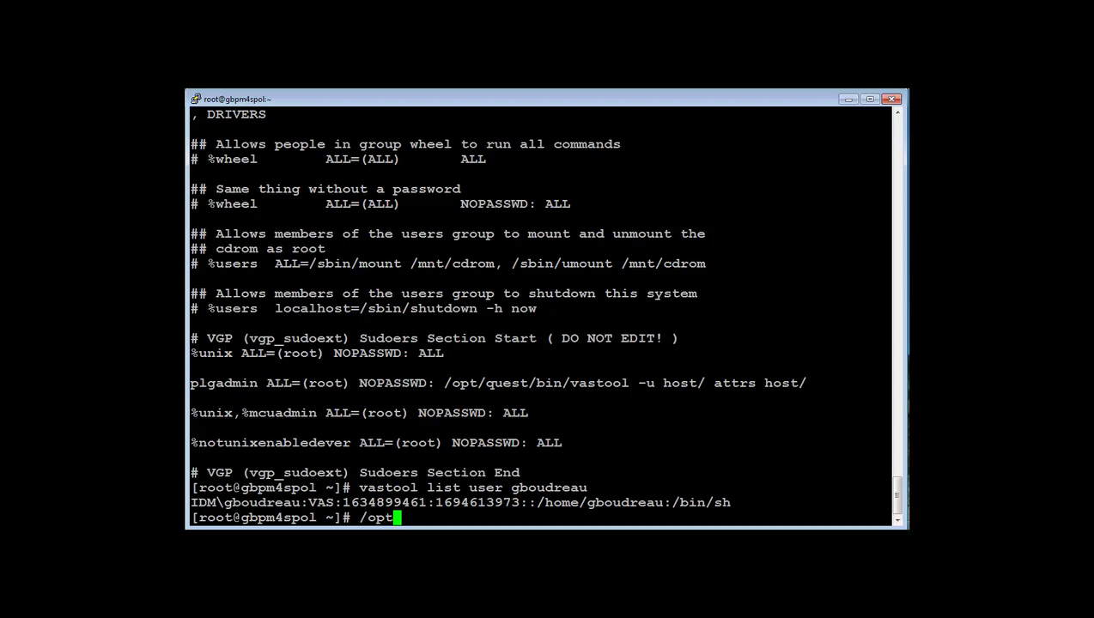
type("/quest")
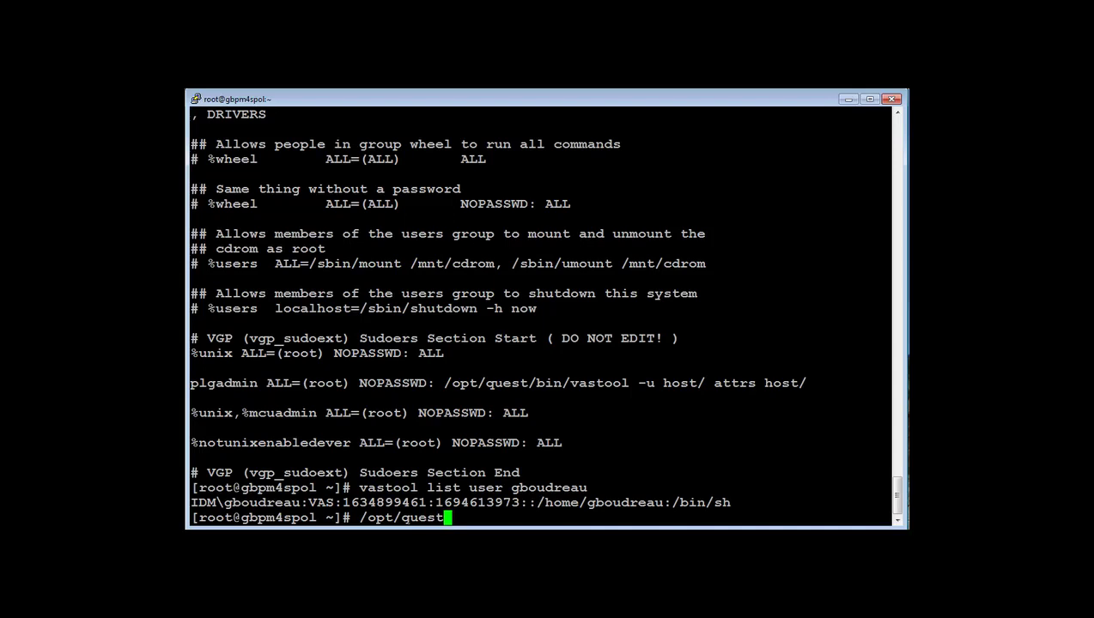
type("/sbin")
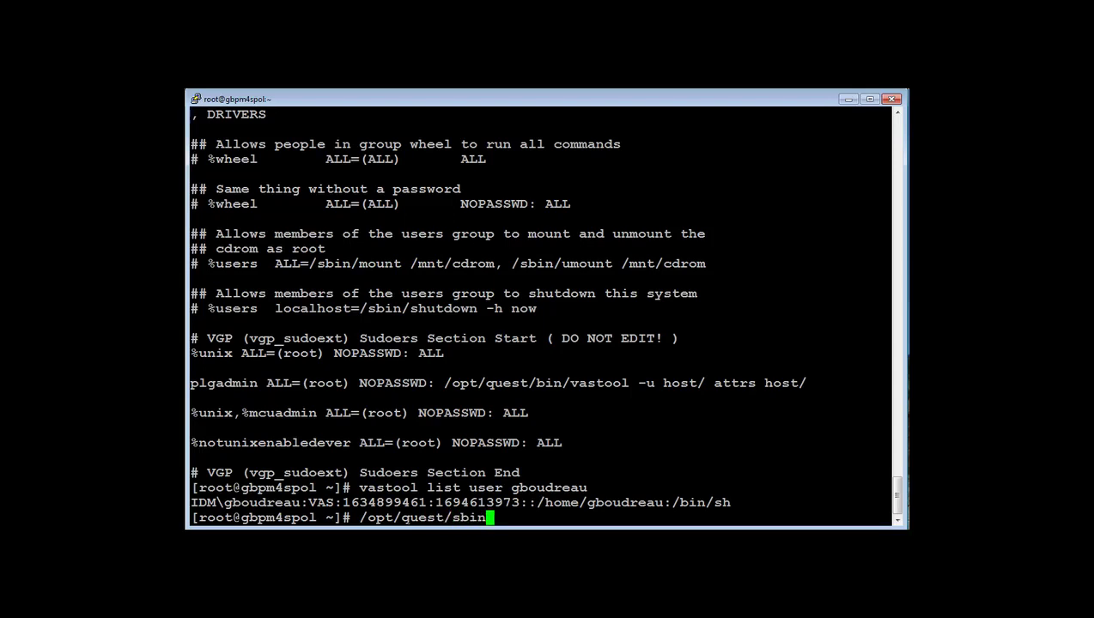
type("/pm")
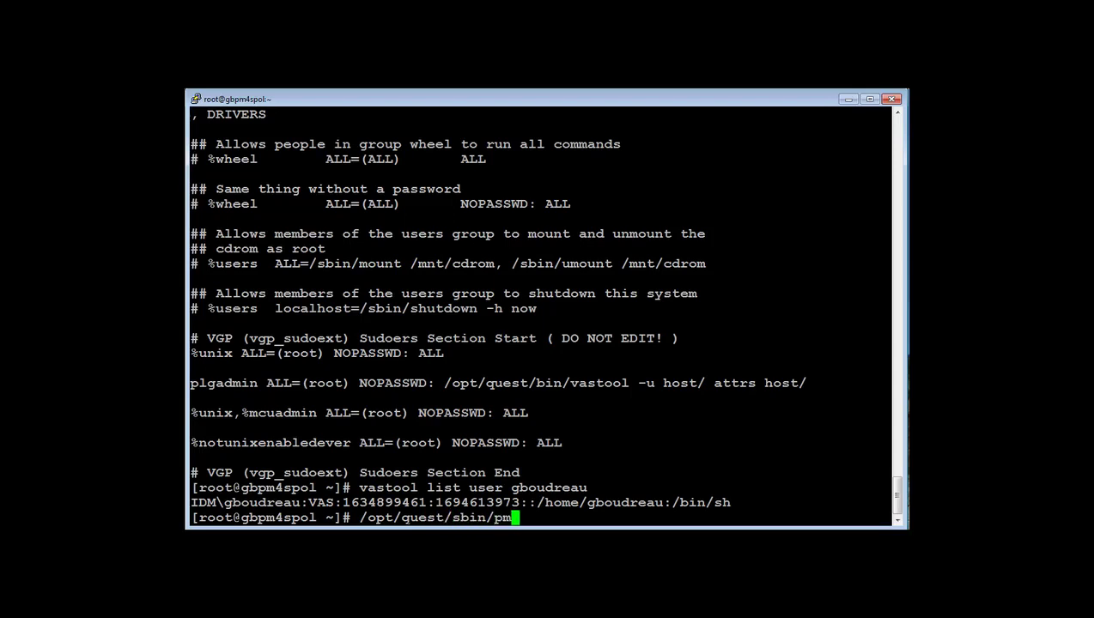
type("policy e")
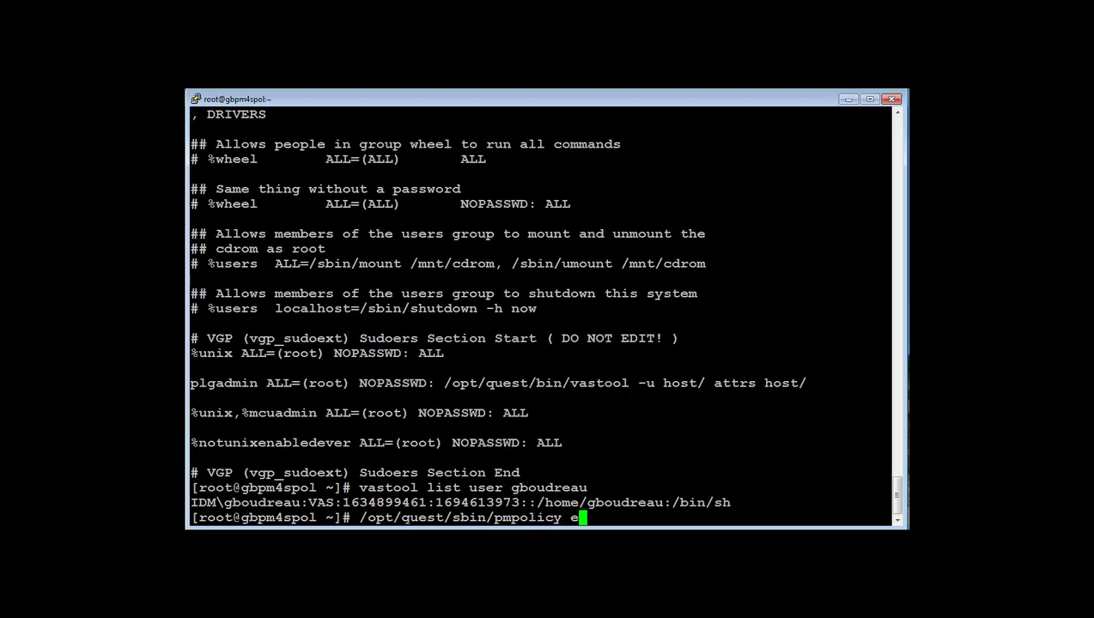
type("dit")
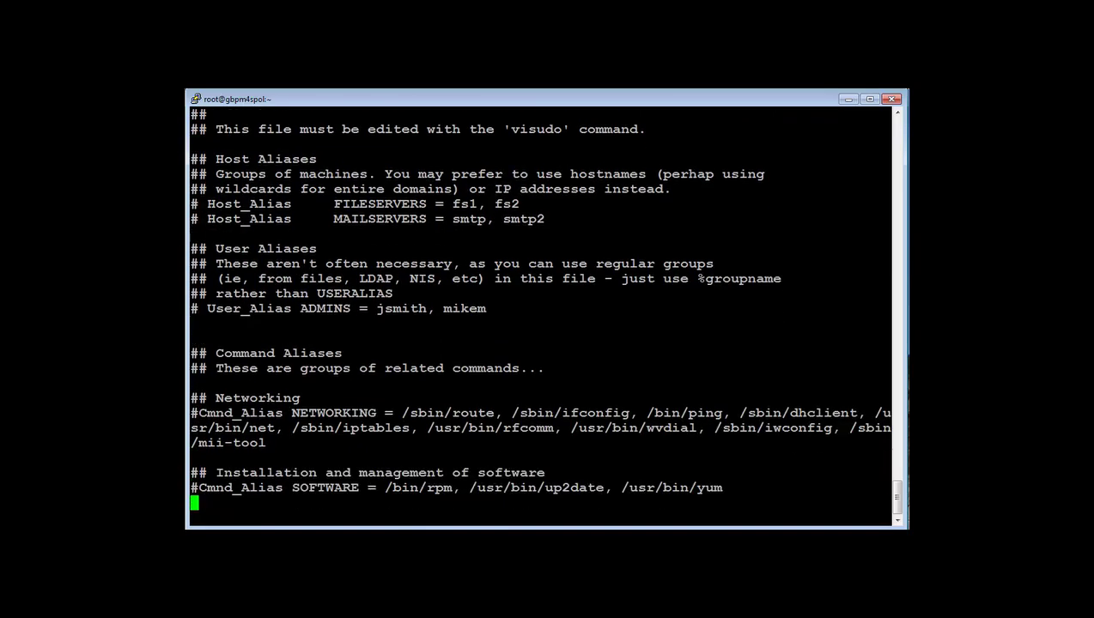
Move to the VGP Sudoers Section End line and enter vi insert mode
scroll("down", 3)
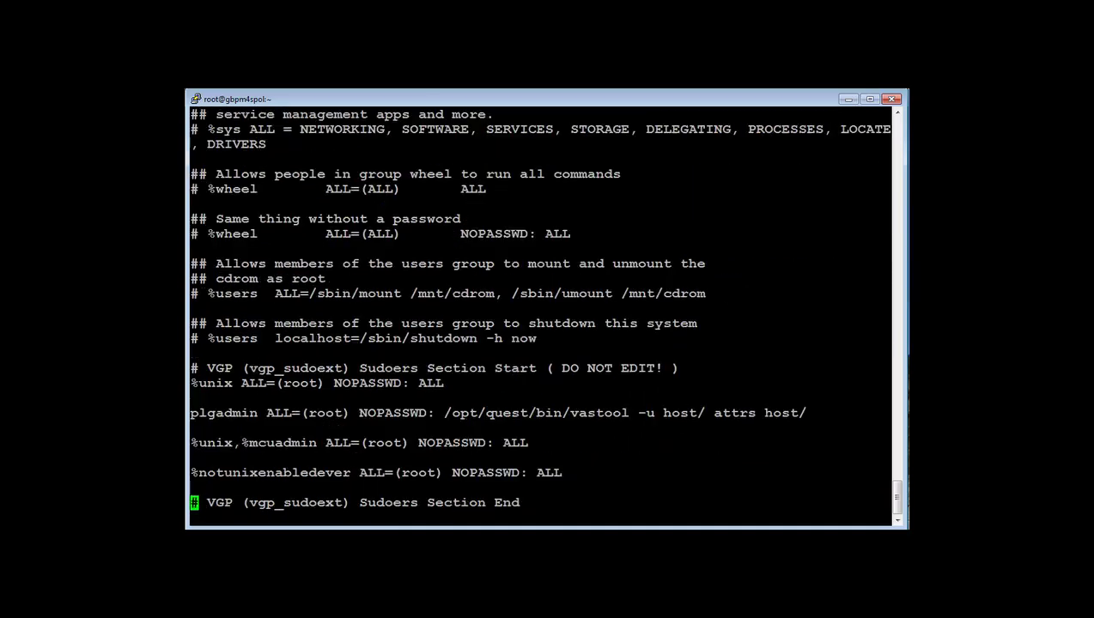
key("i")
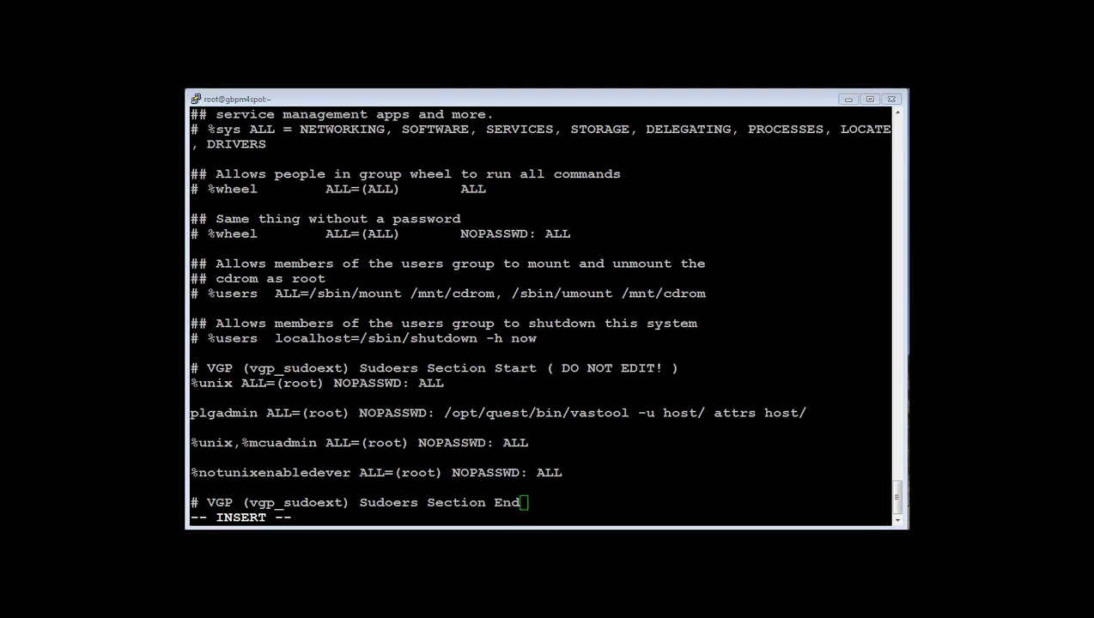
Add the rule 'gboudreau ALL=(root) NOPASSWD: /opt/quest/bin/vastool status' below the section end
key("Return")
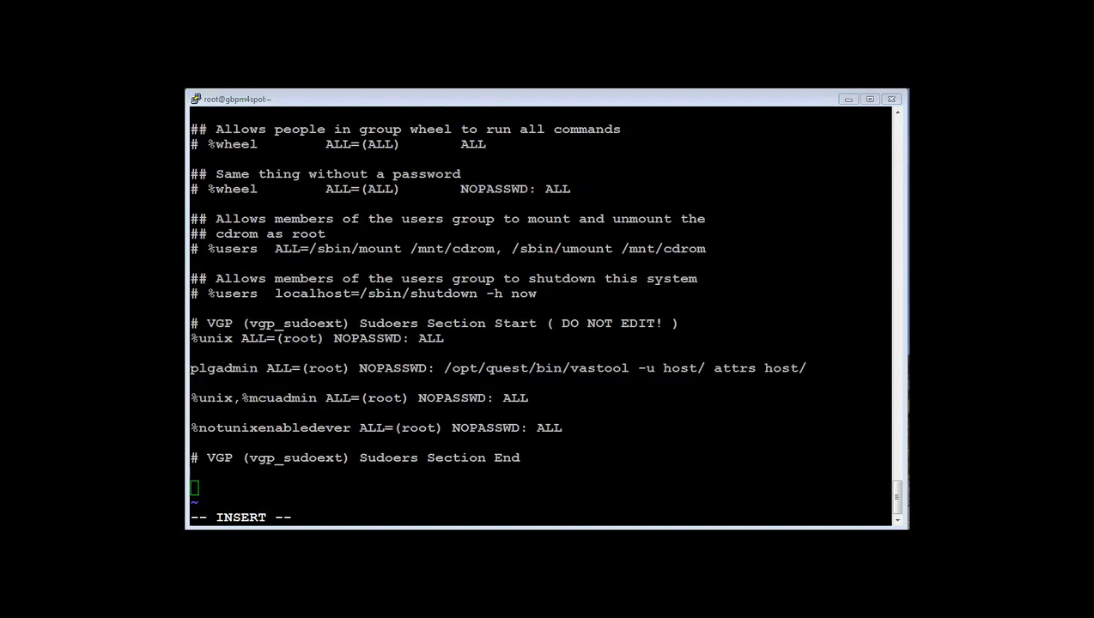
type("gboudreau ALL=(root) NOPASSWD: /opt/quest/bin/vastool status")
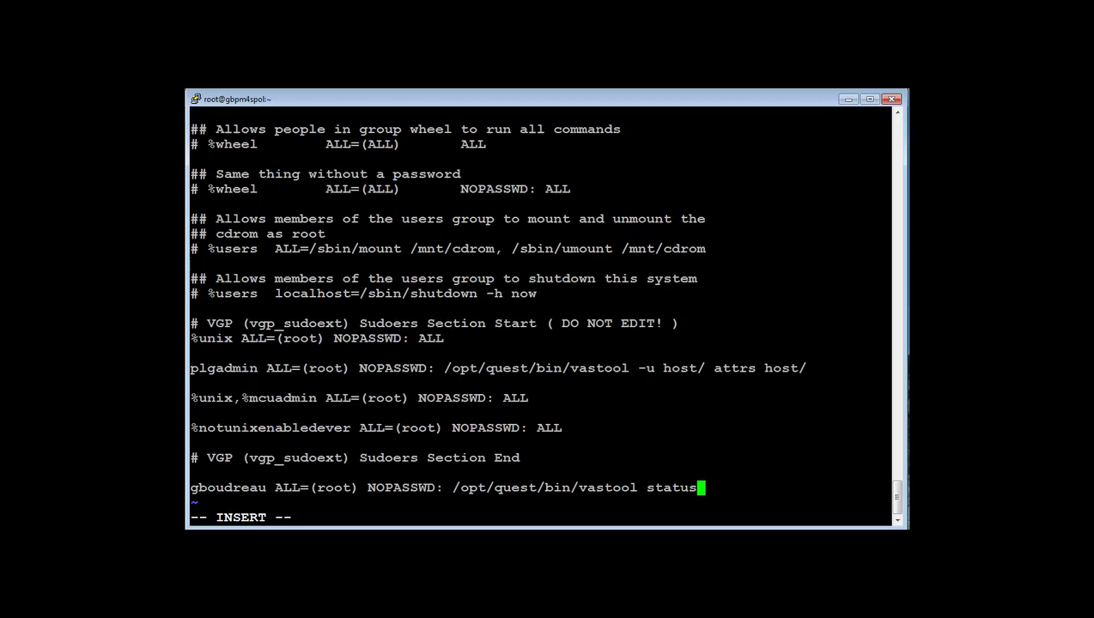
key("Enter")
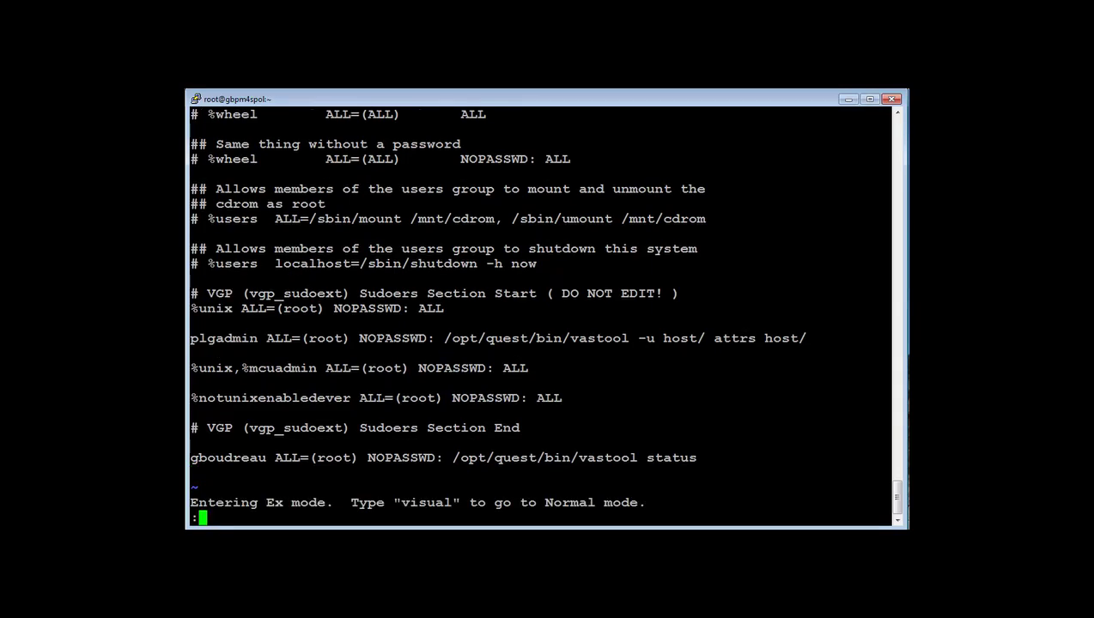
Write and quit vi, passing the syntax check and reaching the commit prompt
type("w")
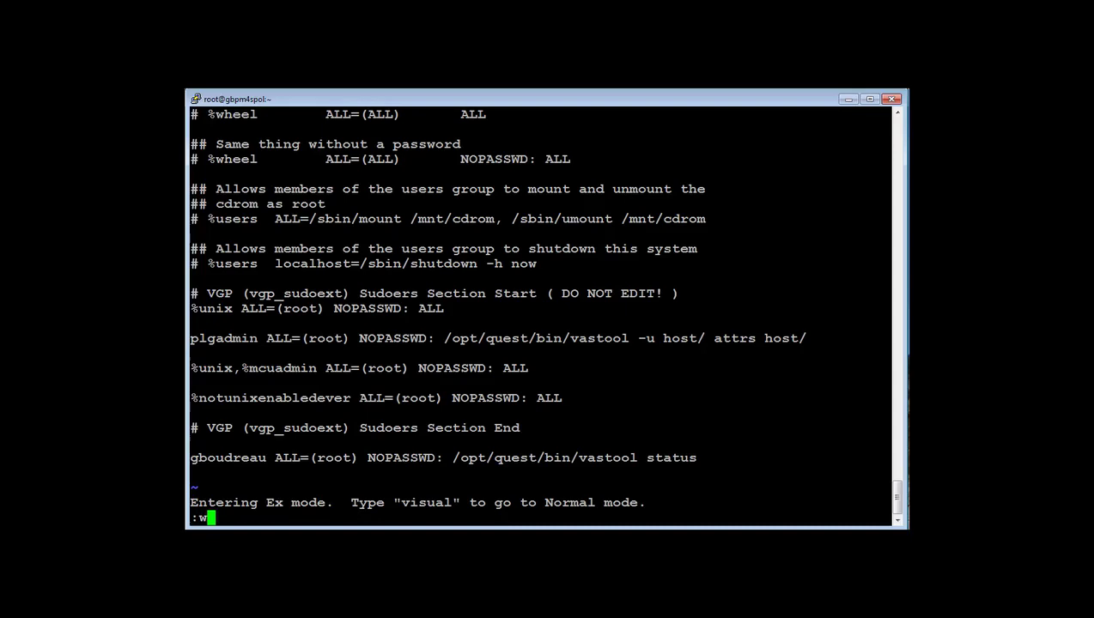
type("q!")
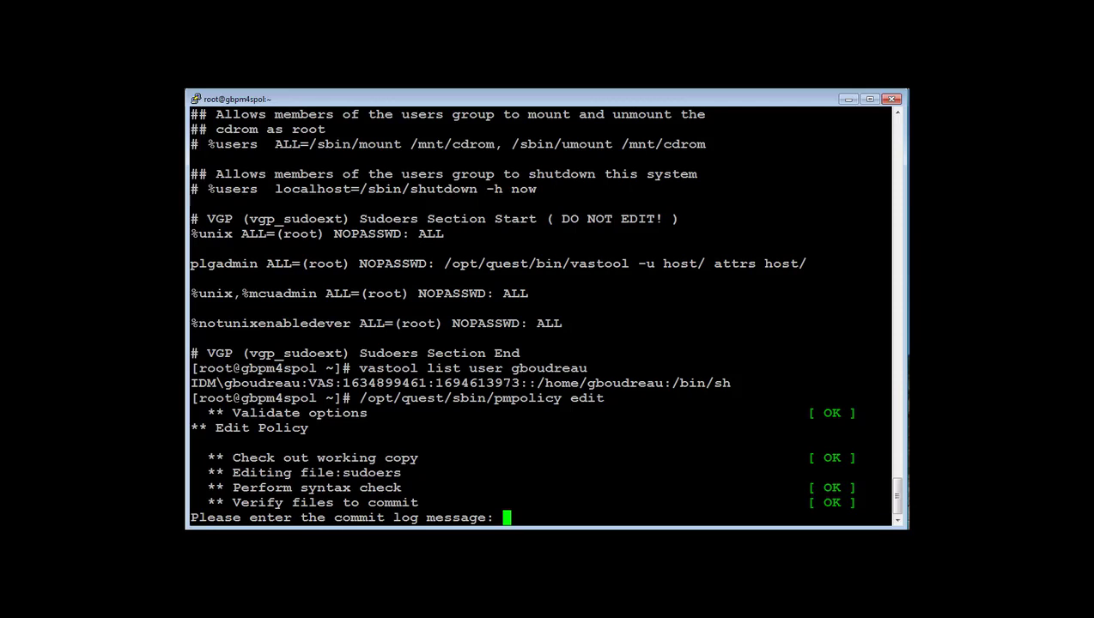
type("a")
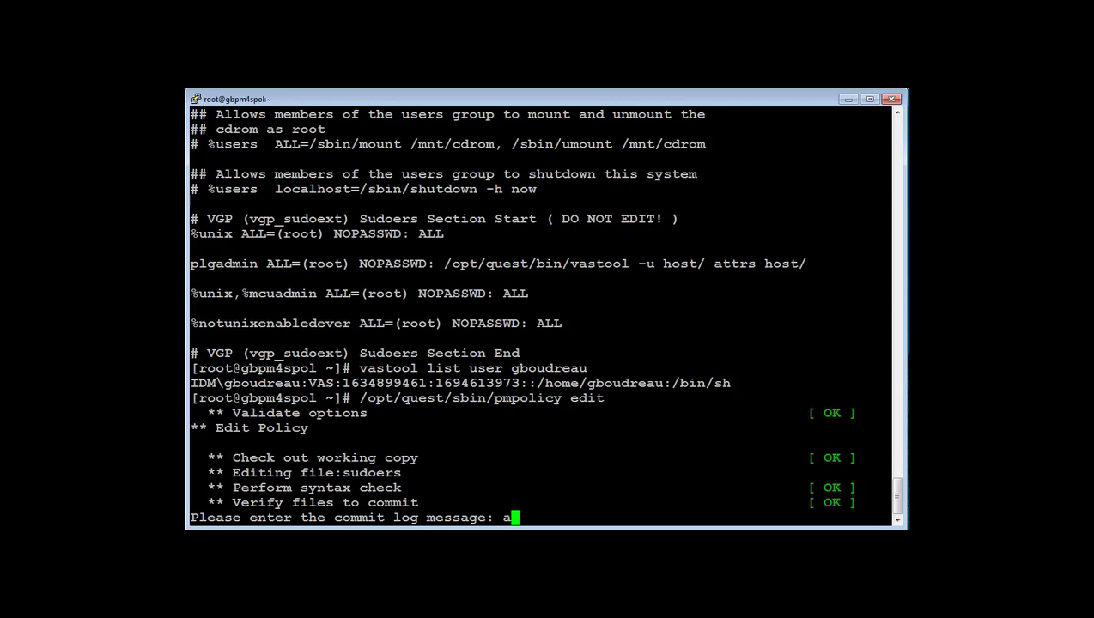
type("dd rule for g")
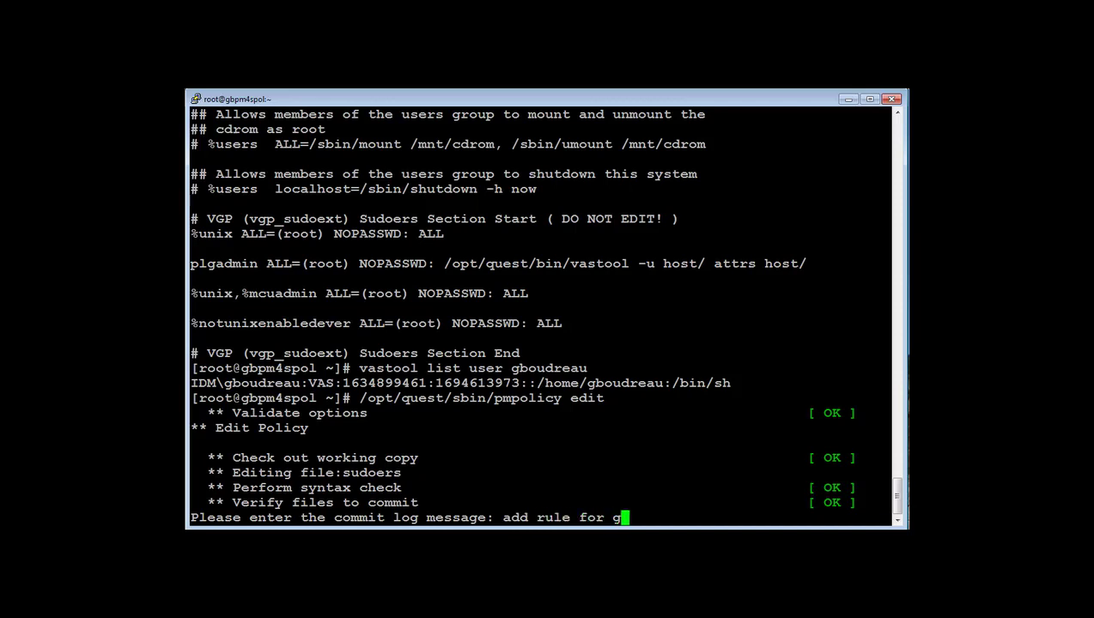
type("boudreau")
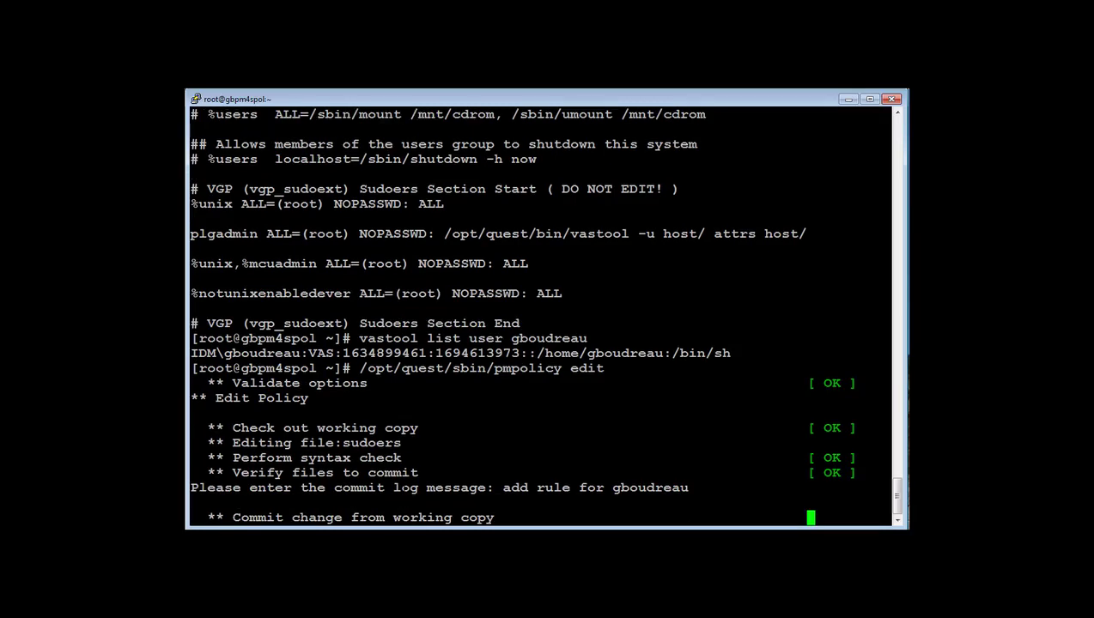
key("Return")
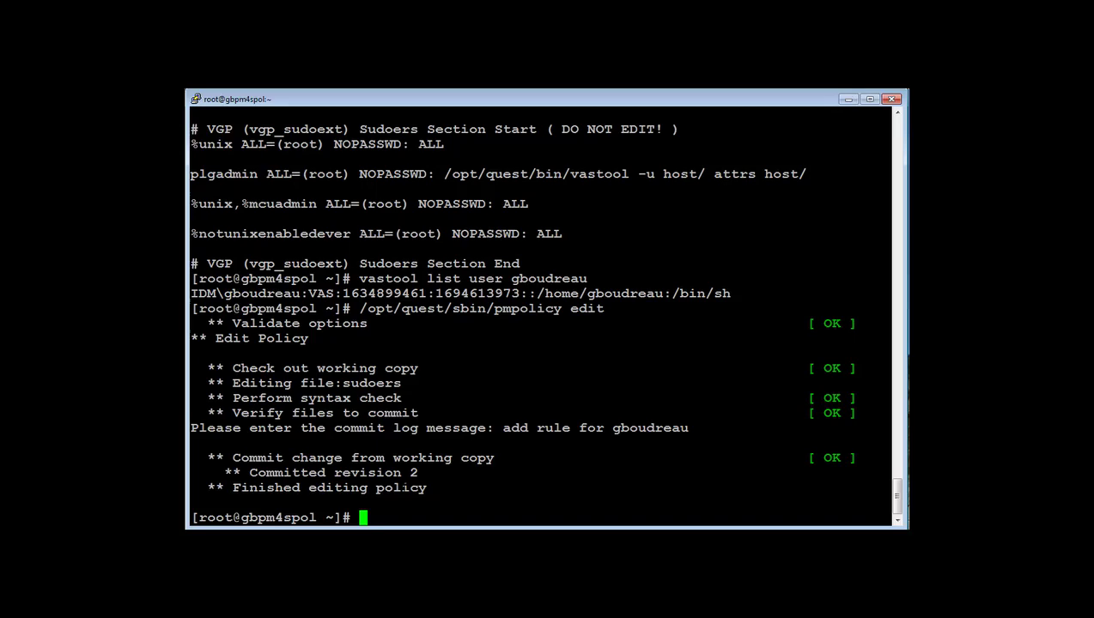
type("pm")
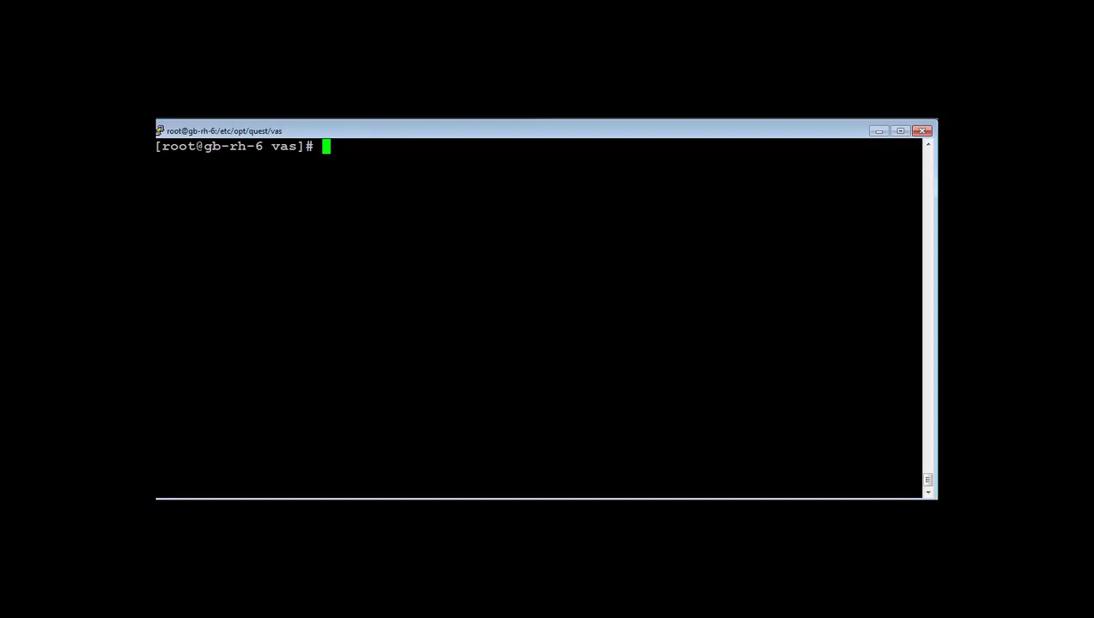
Run pmcheck showing 0 sudoers errors, then pmplugininfo confirming the sudo-policy group join
type("pmche")
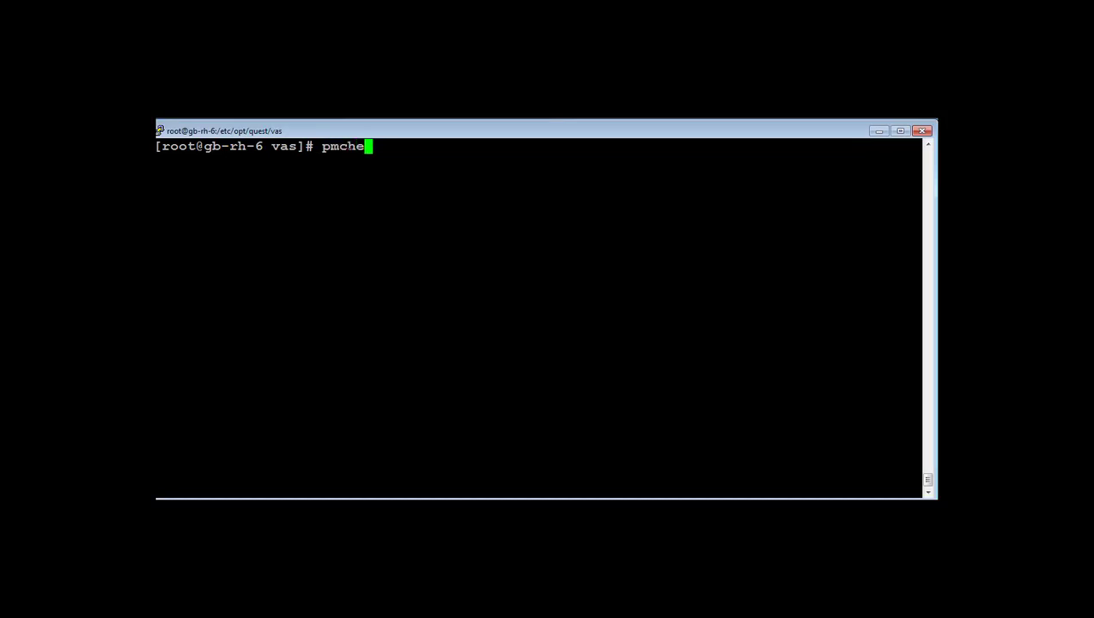
key("Return")
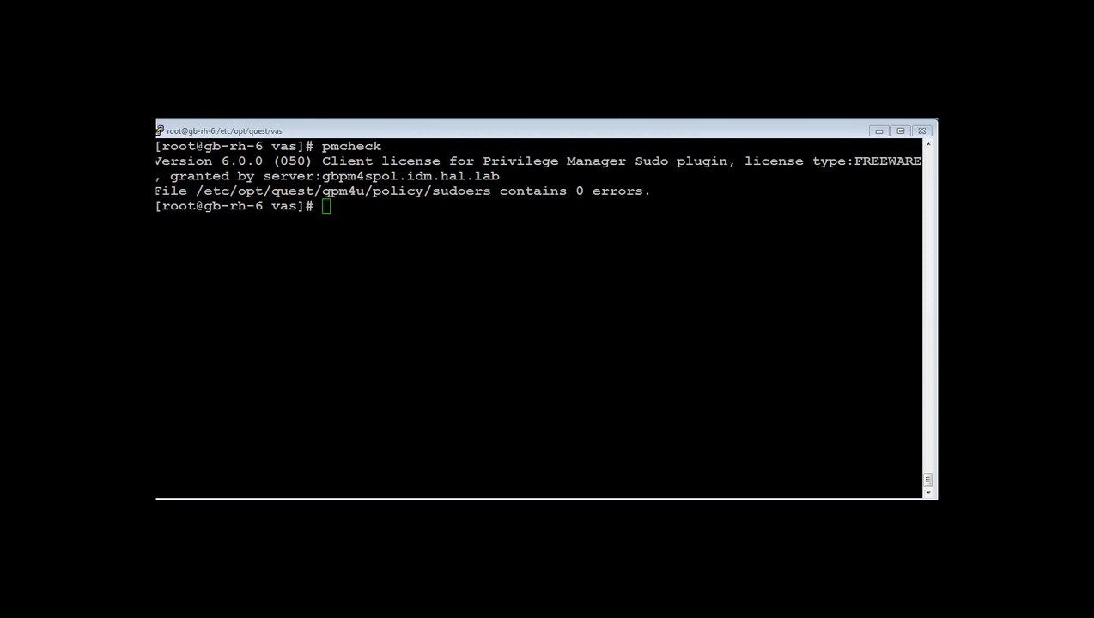
type("pmplugininfo")
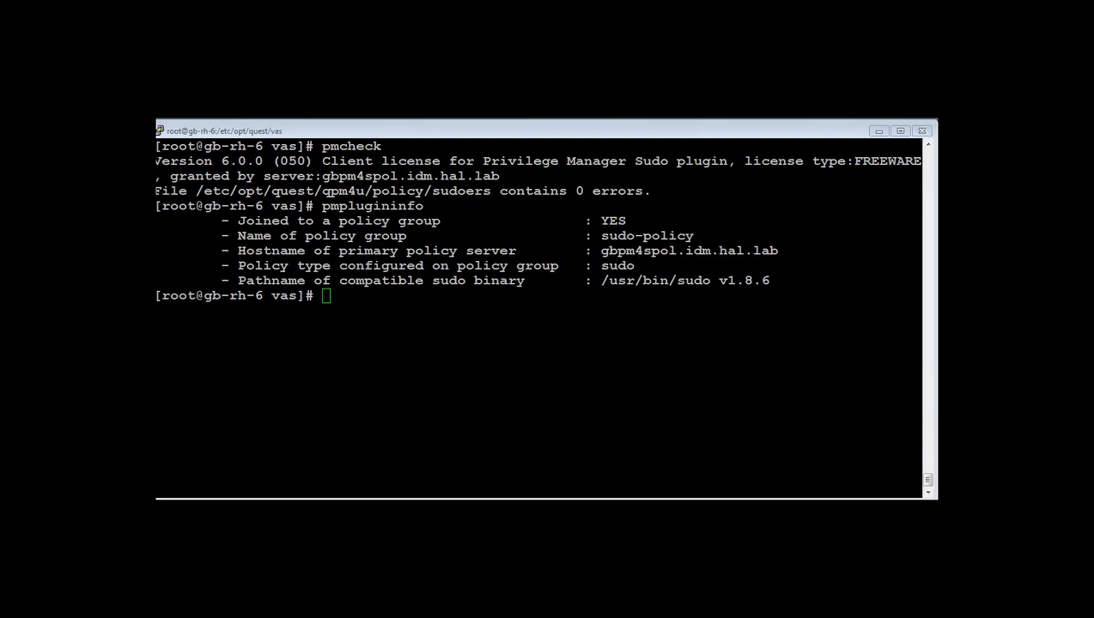
Run pmpolicyplugin -s showing current and trunk revisions both 2, not locally modified
type("pmpolicyplugin -")
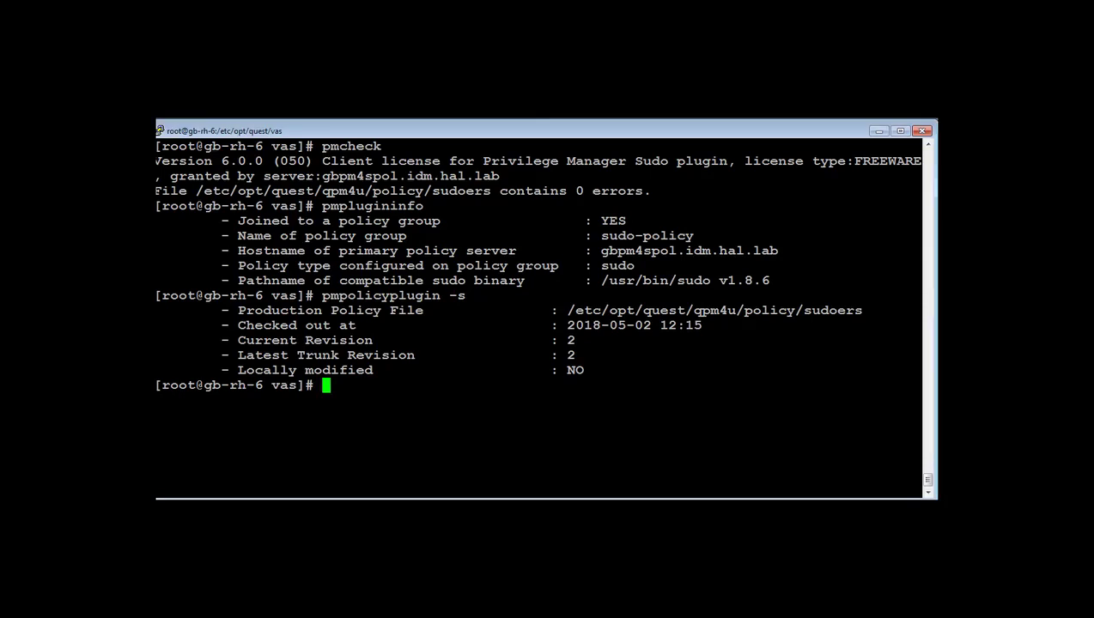
List plgadmin's permitted root commands with sudo -l -U plgadmin
type("sudo")
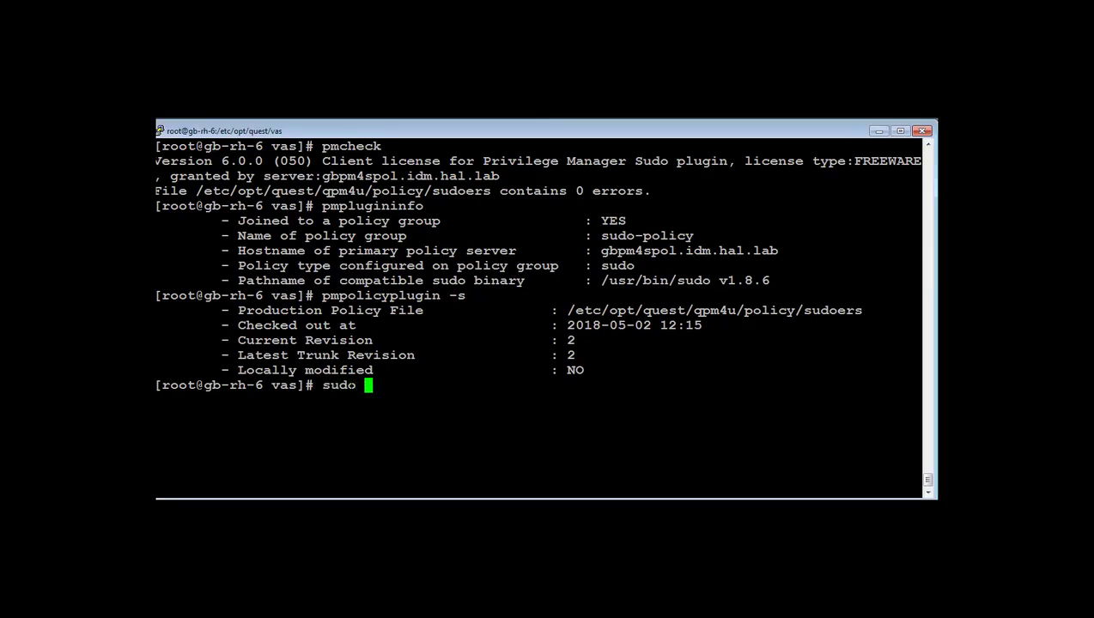
type("-l -U p")
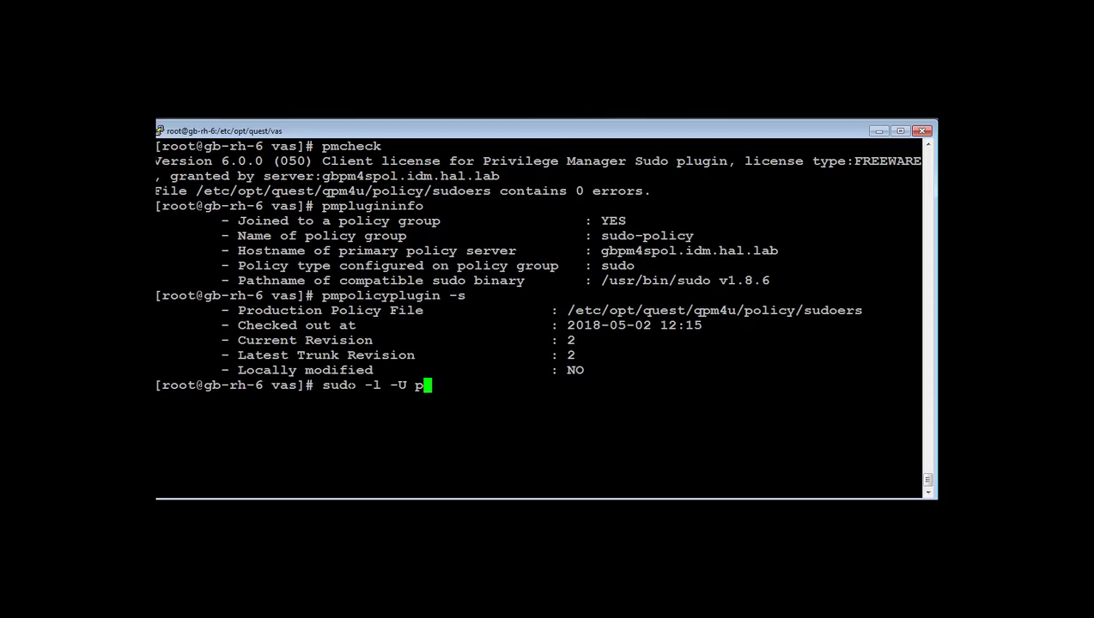
type("l")
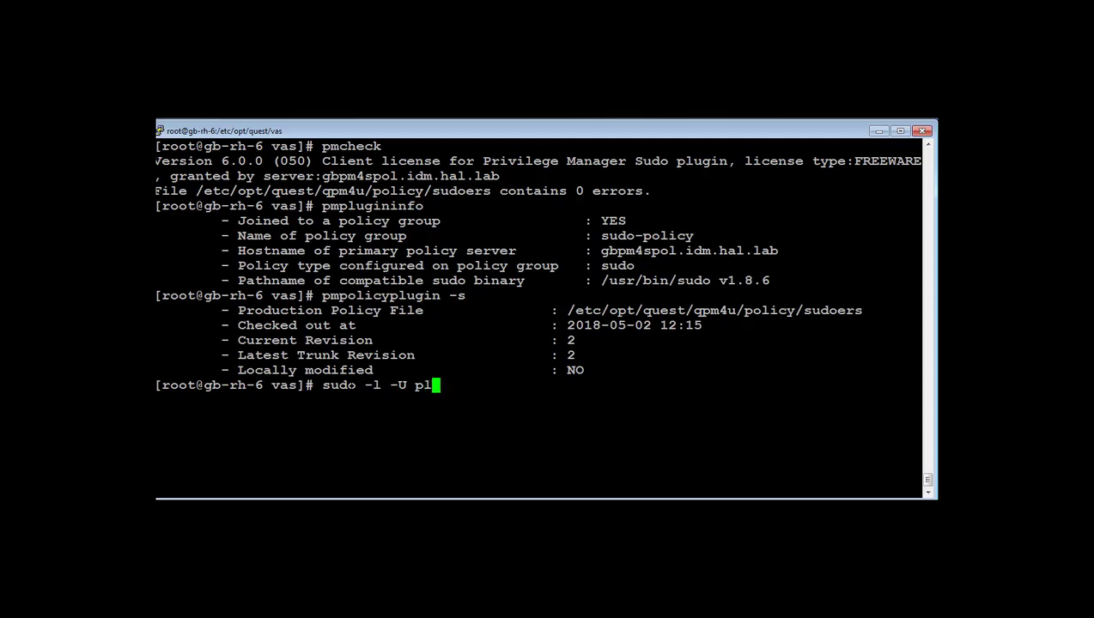
type("gadmin")
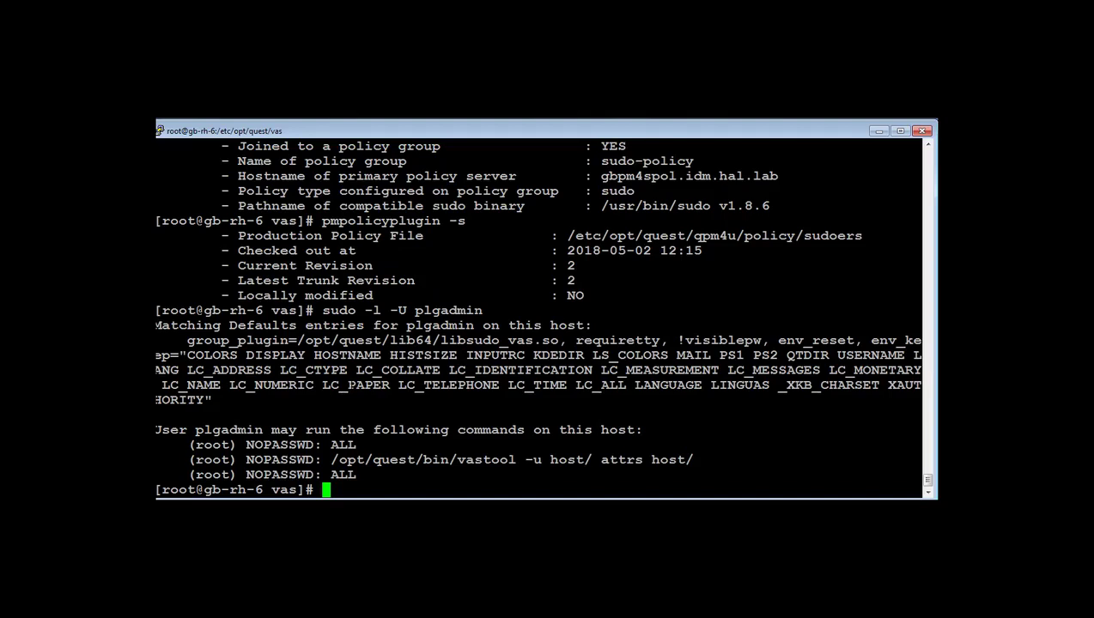
Enter sudo -l -U gboudreau to query gboudreau's sudo rights
type("su")
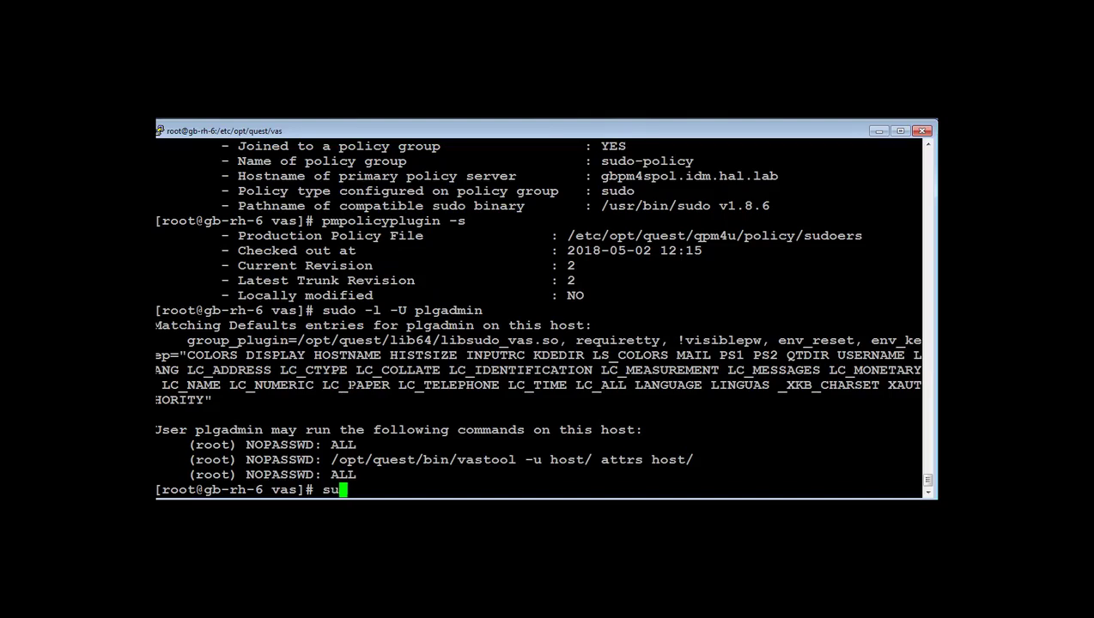
type("do")
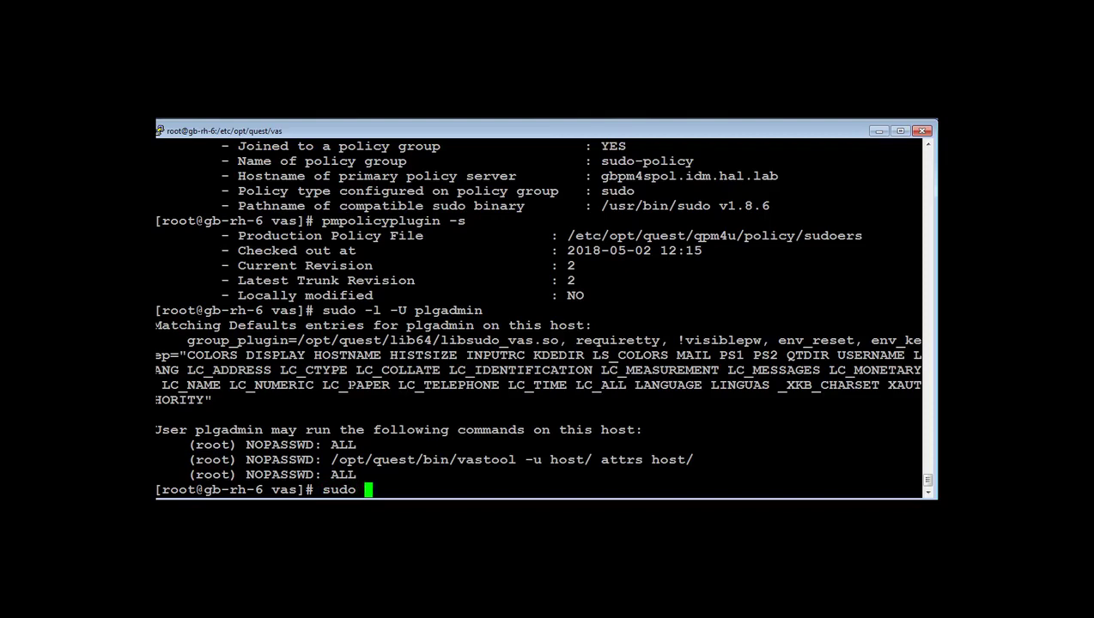
type("-l")
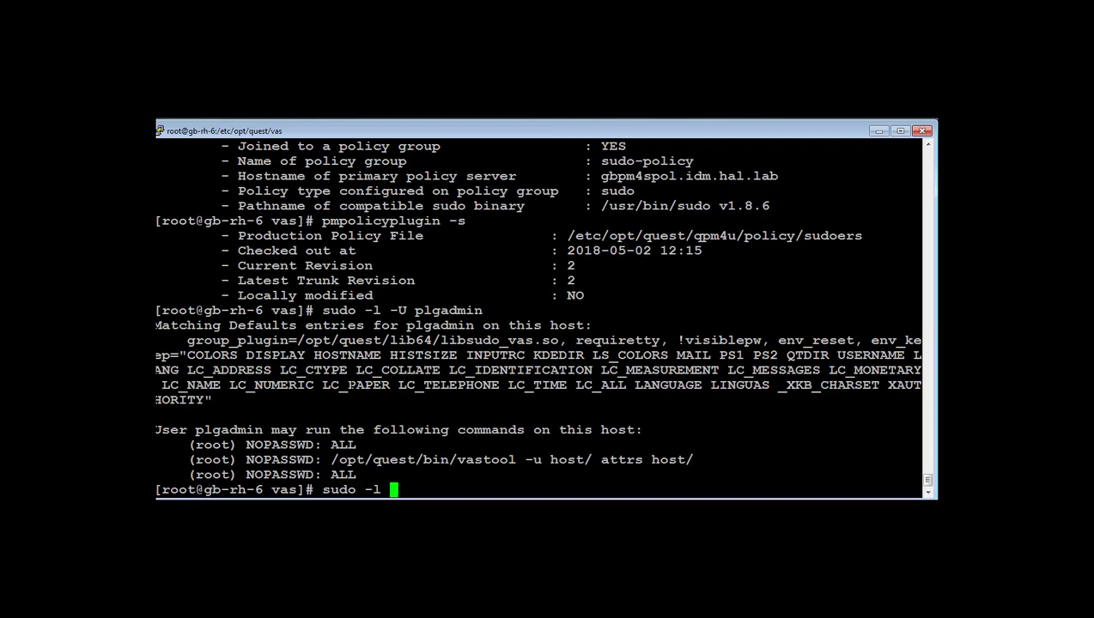
type("-U")
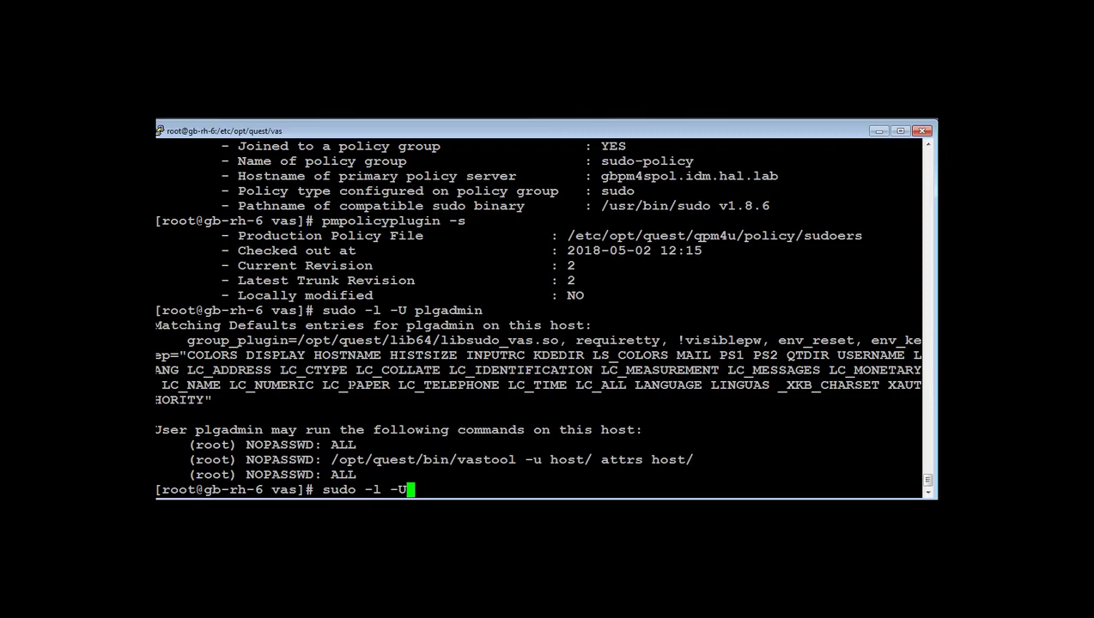
type("gboudreau")
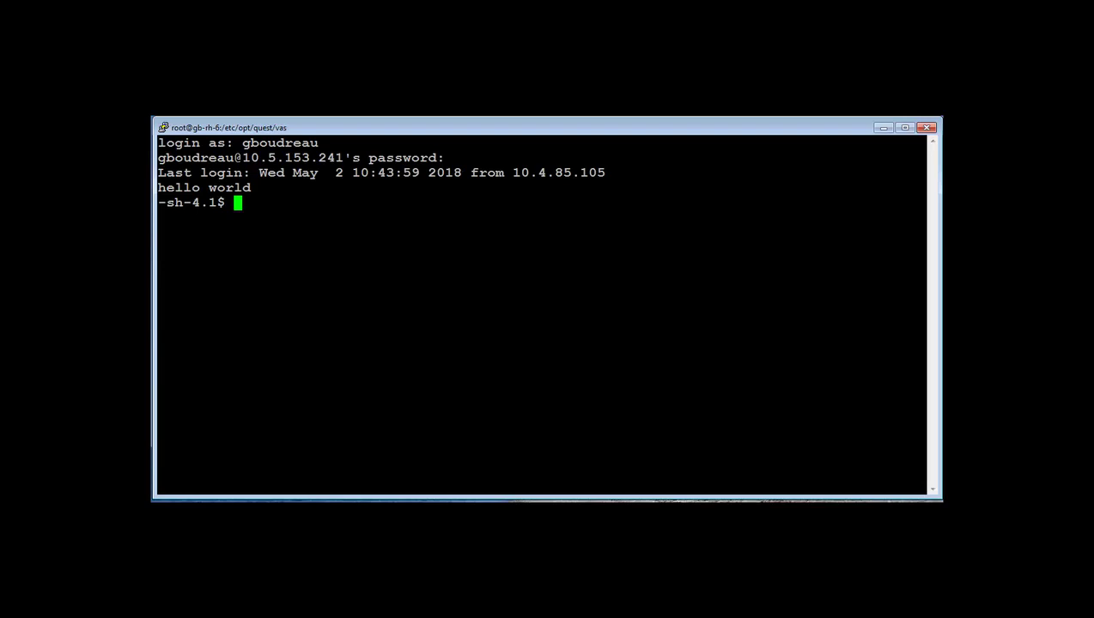
As gboudreau, run sudo -l, then sudo /opt/quest/bin/vastool status
type("sudo -l")
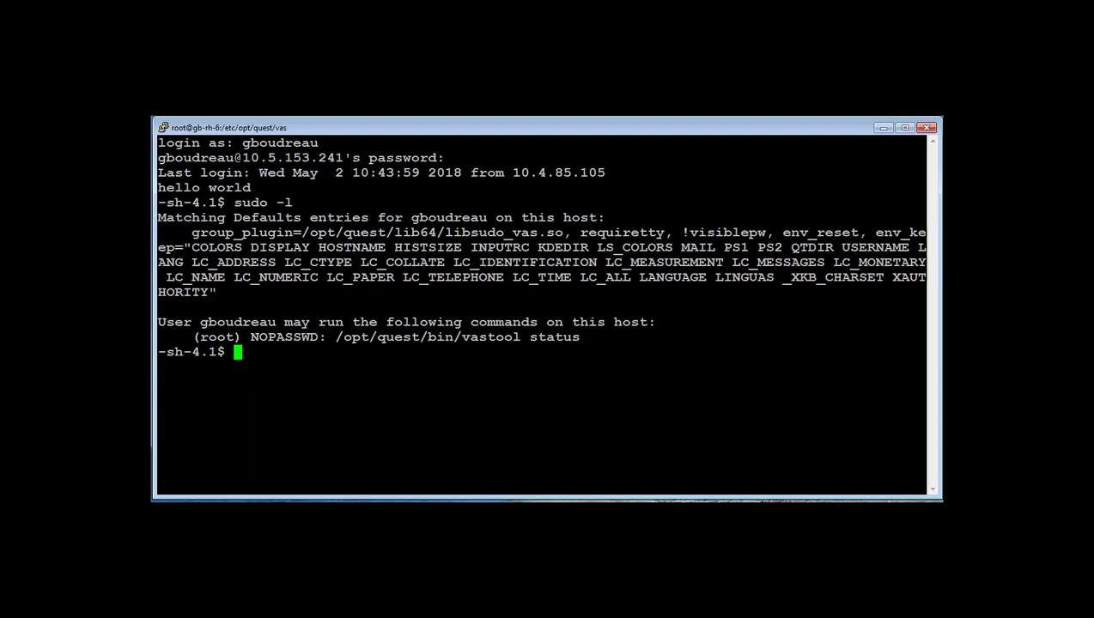
type("su")
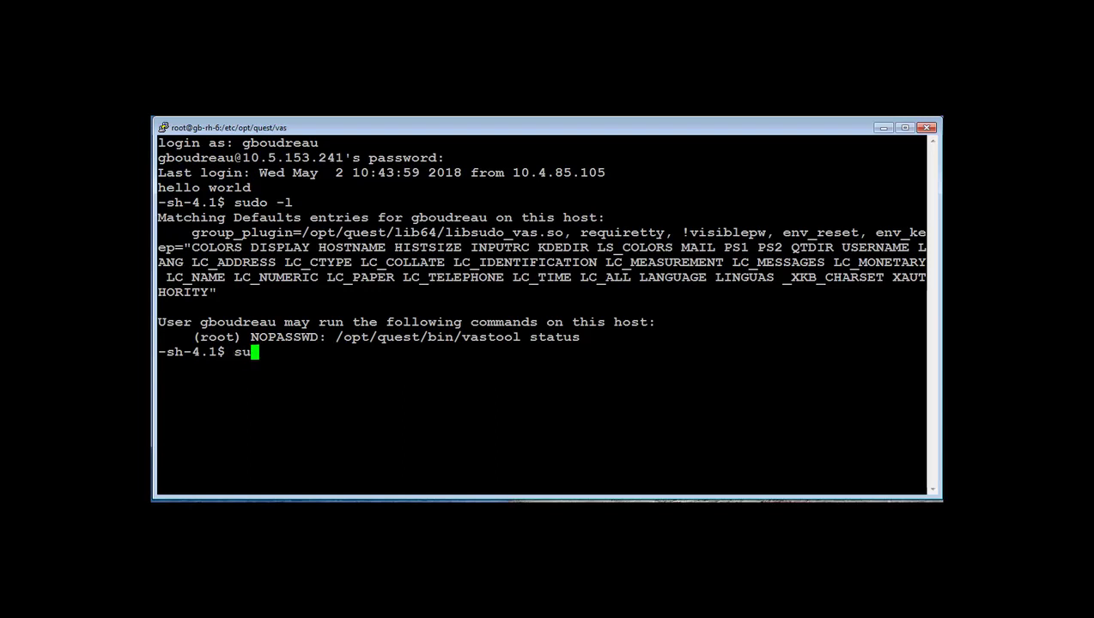
type("do")
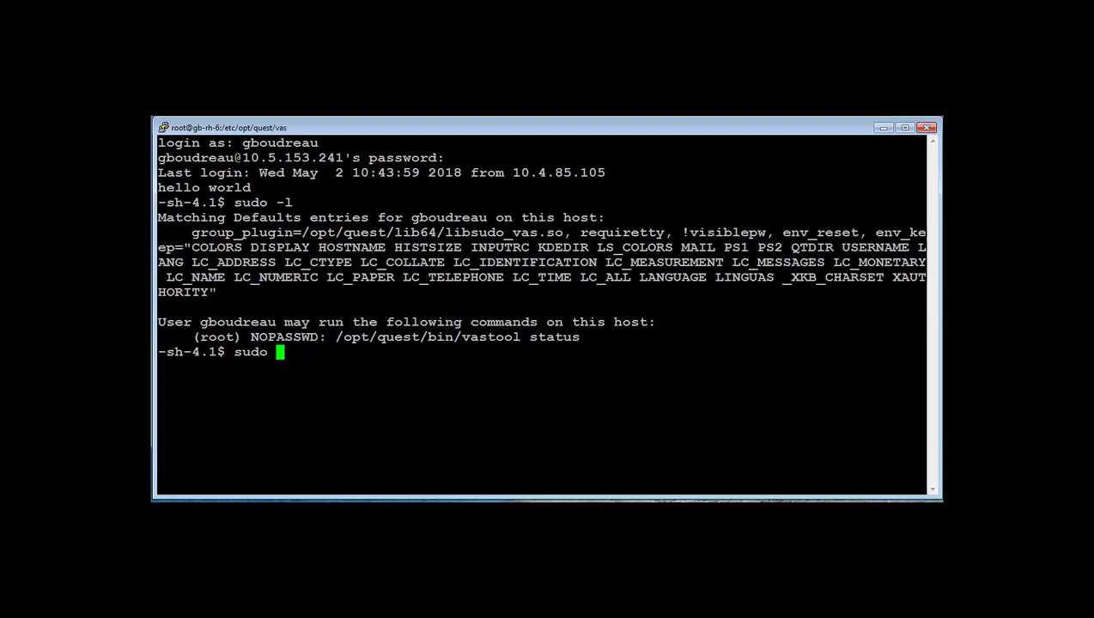
type("/opt/quest/bin/vastool statu")
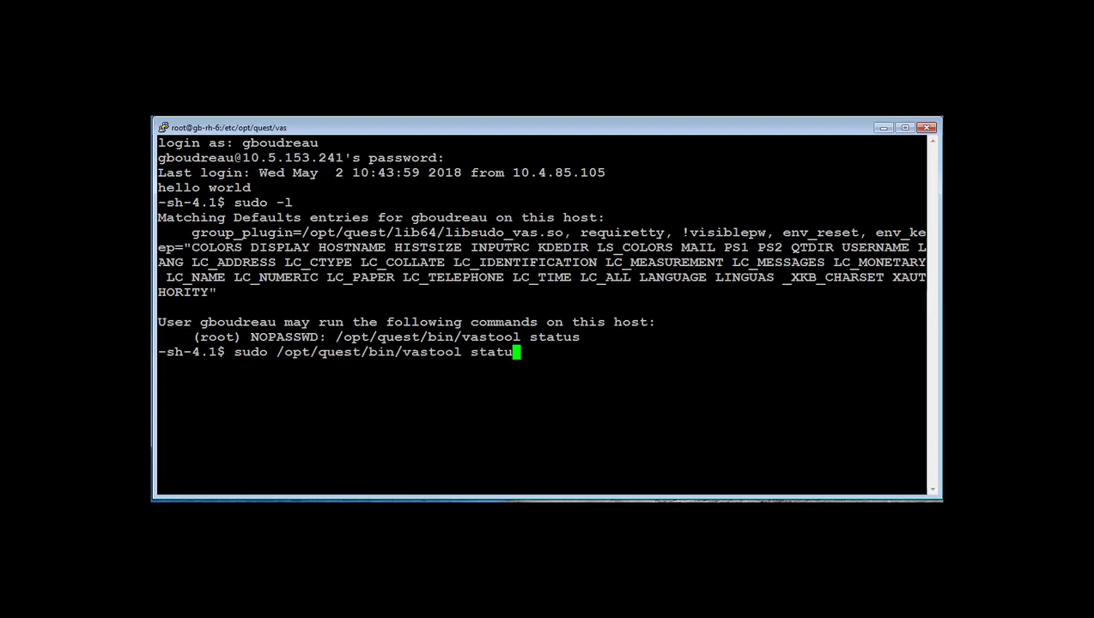